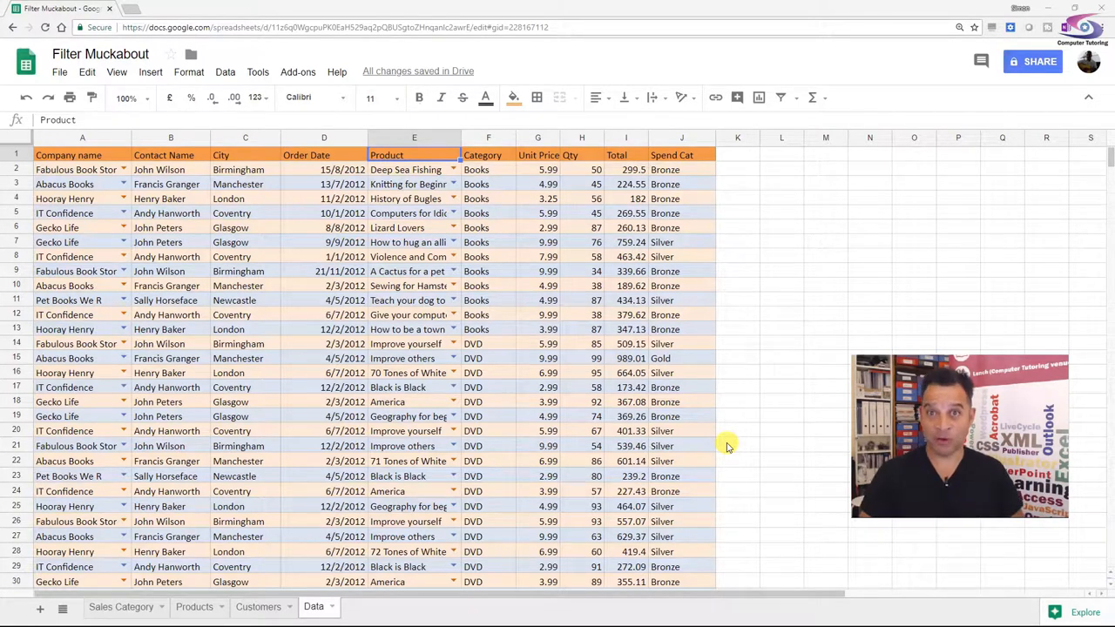
pyautogui.moveTo(282, 186)
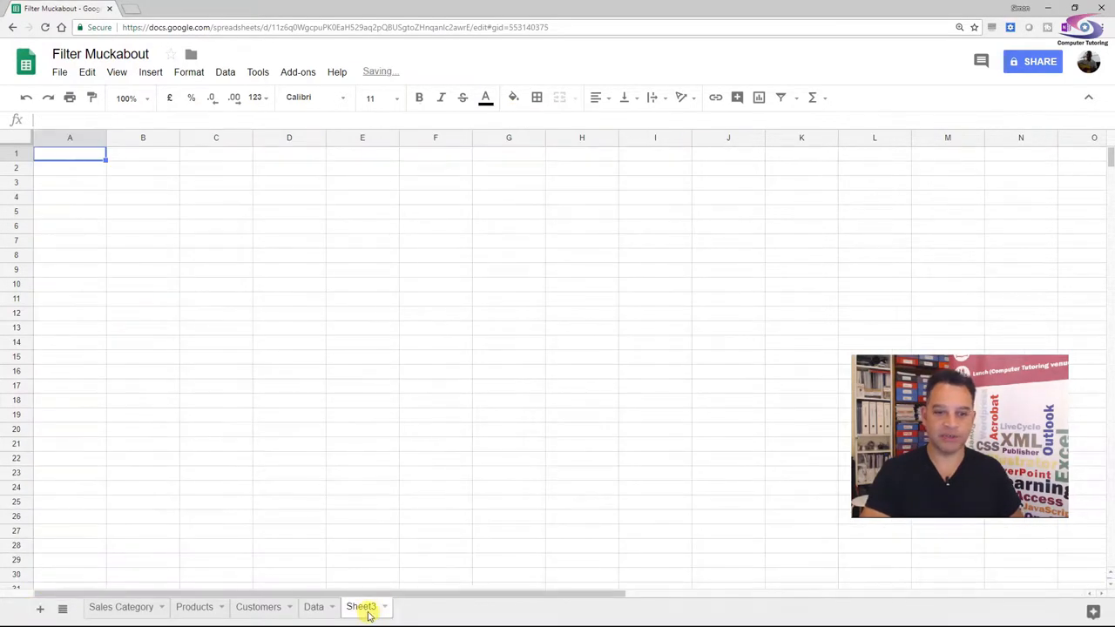
# - Rename the Sheet3 tab to 'Filter Function Example'
pyautogui.doubleClick(360, 606)
pyautogui.write('Filter Function')
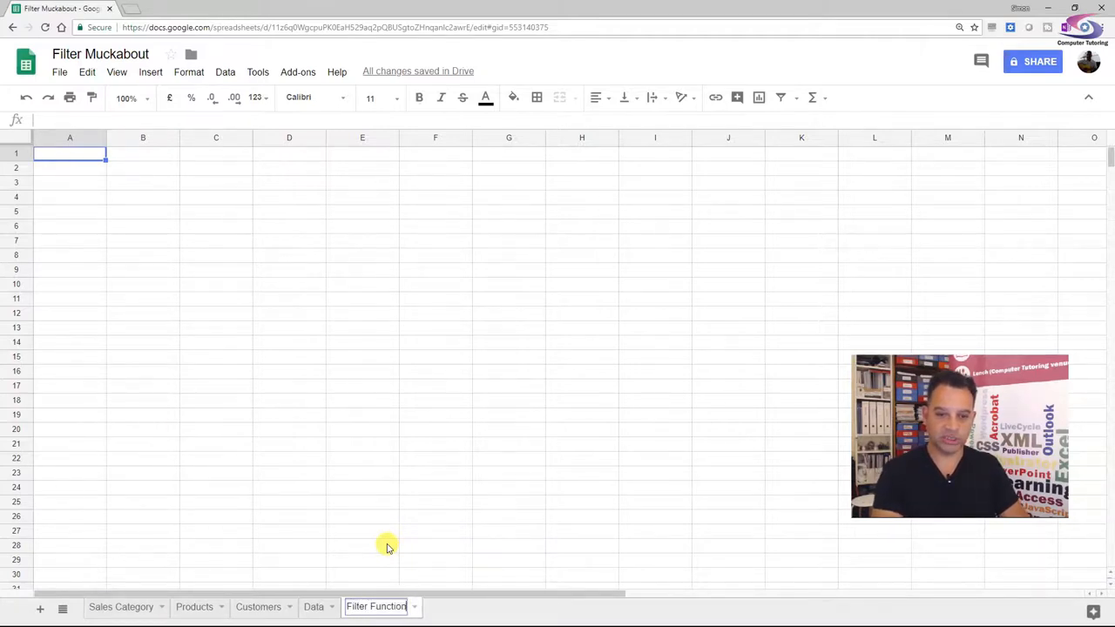
pyautogui.write('Example')
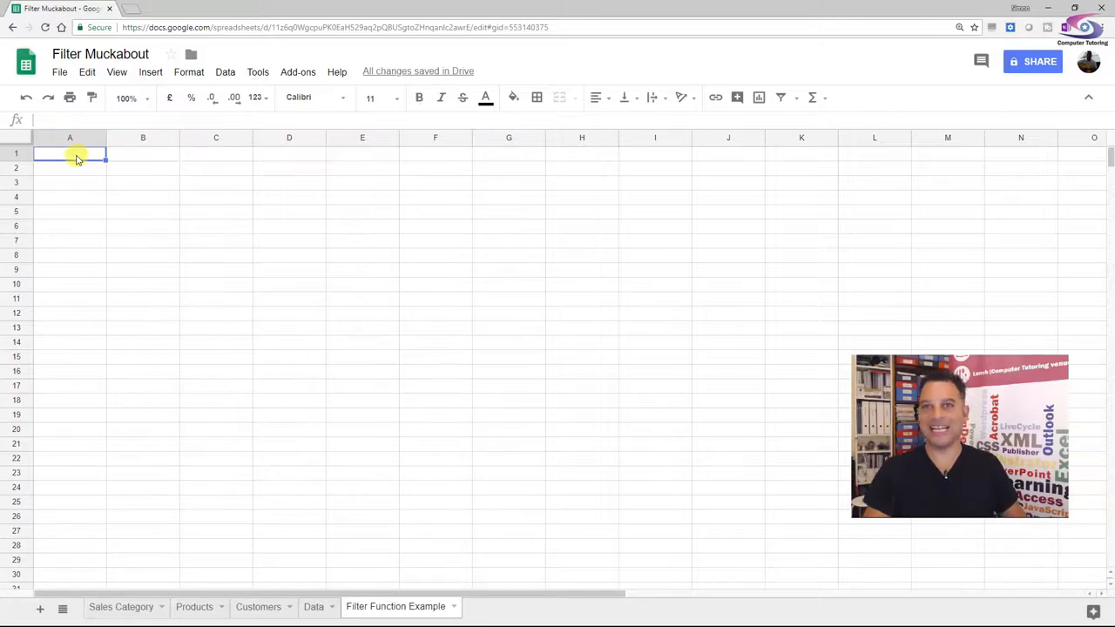
# - Start the formula =FILTER( in cell A1
pyautogui.write('=')
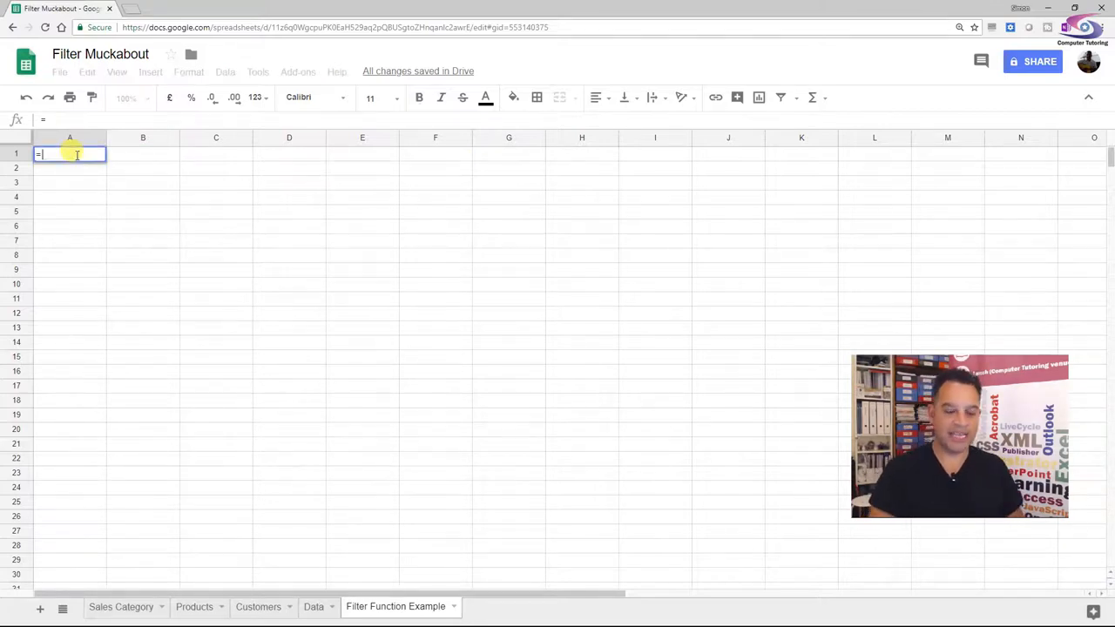
pyautogui.write('FILTER(')
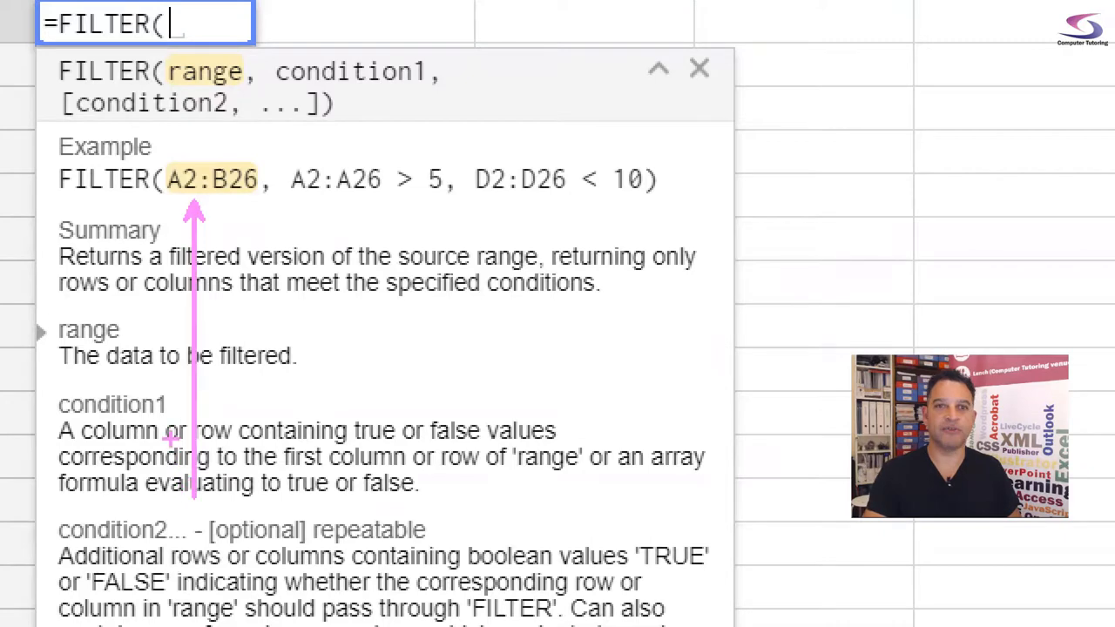
pyautogui.moveTo(264, 139)
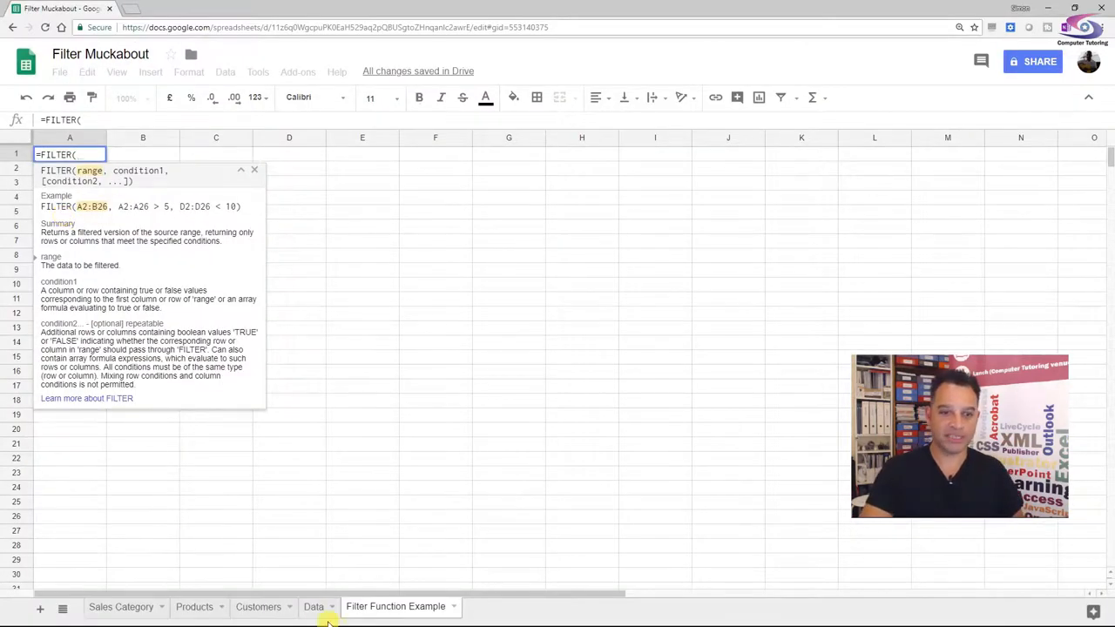
# - Enter Data!$A$2:$J$1000 as the filter range and Data!$B$2:$B$1000 as the condition column
pyautogui.click(313, 606)
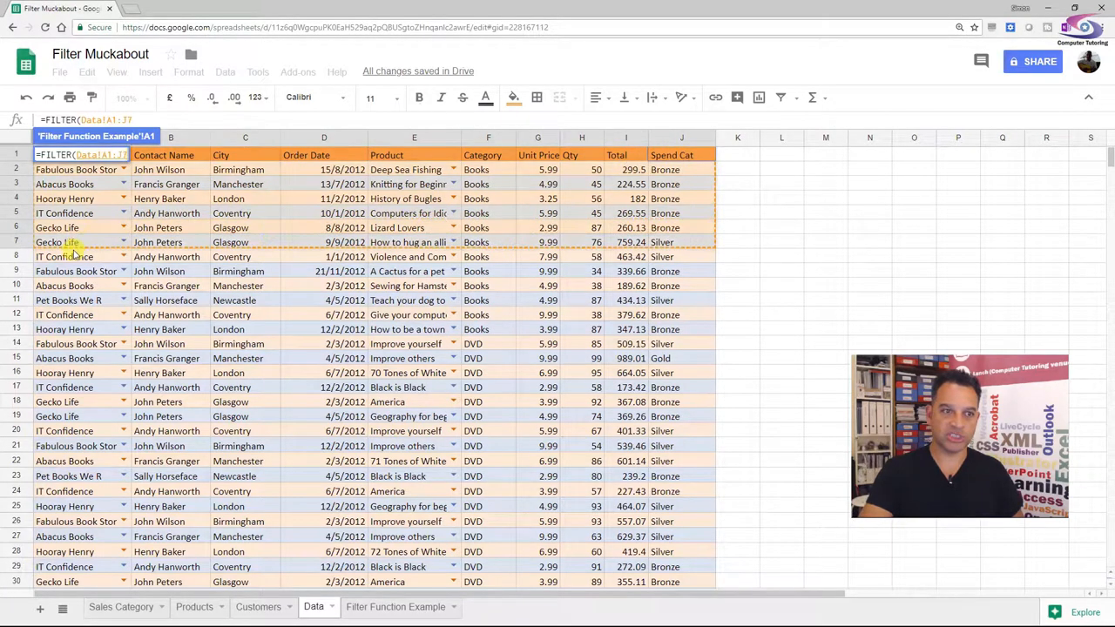
pyautogui.scroll(-3)
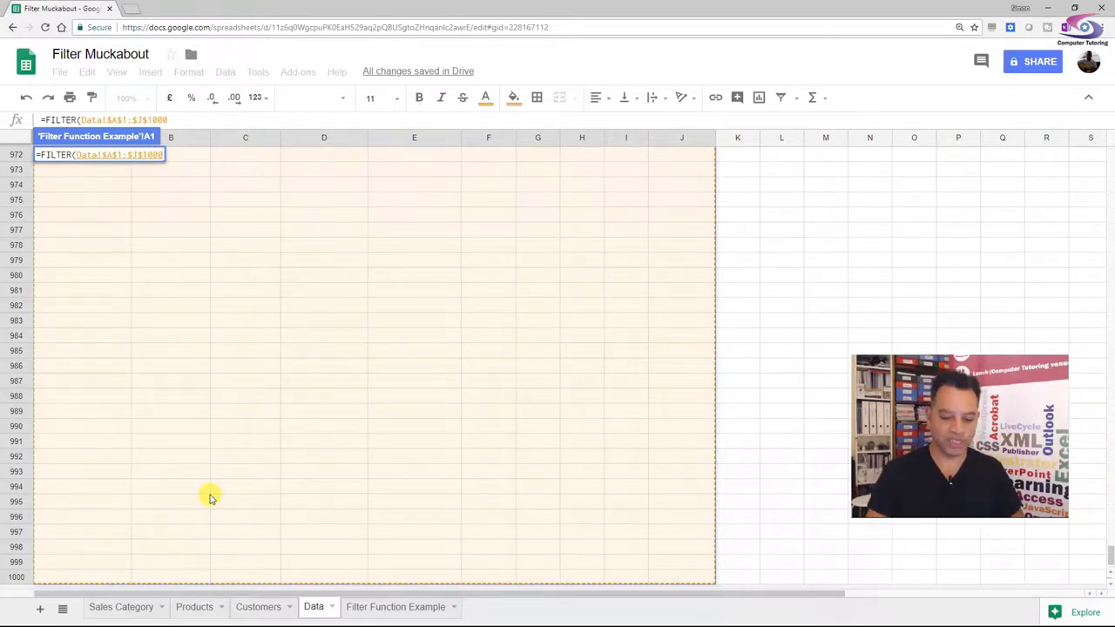
pyautogui.write(',')
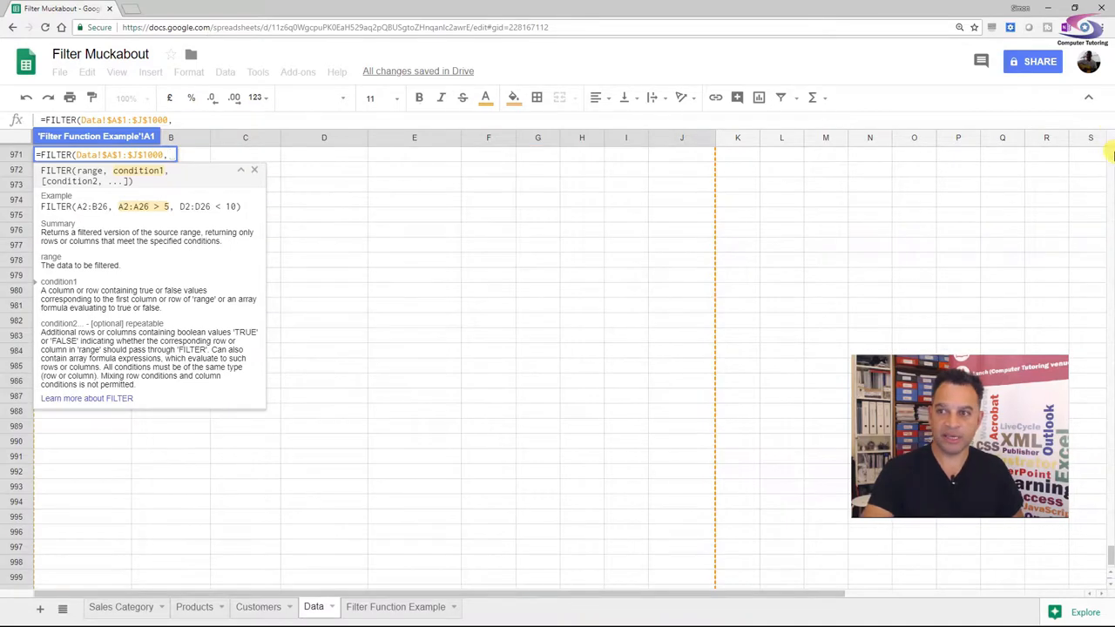
pyautogui.scroll(3)
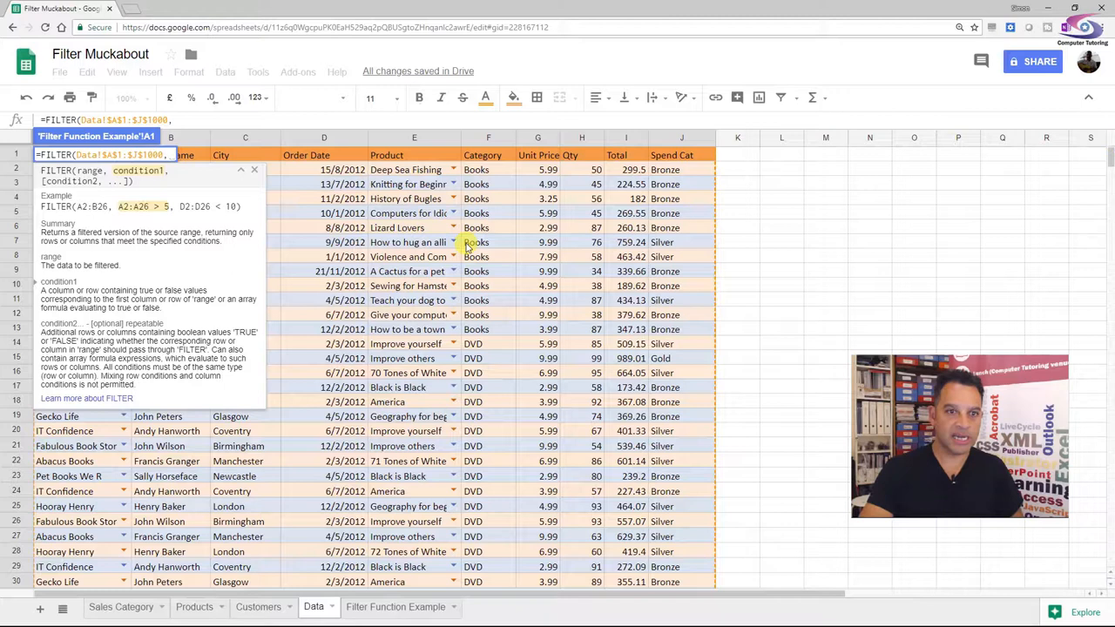
pyautogui.moveTo(192, 144)
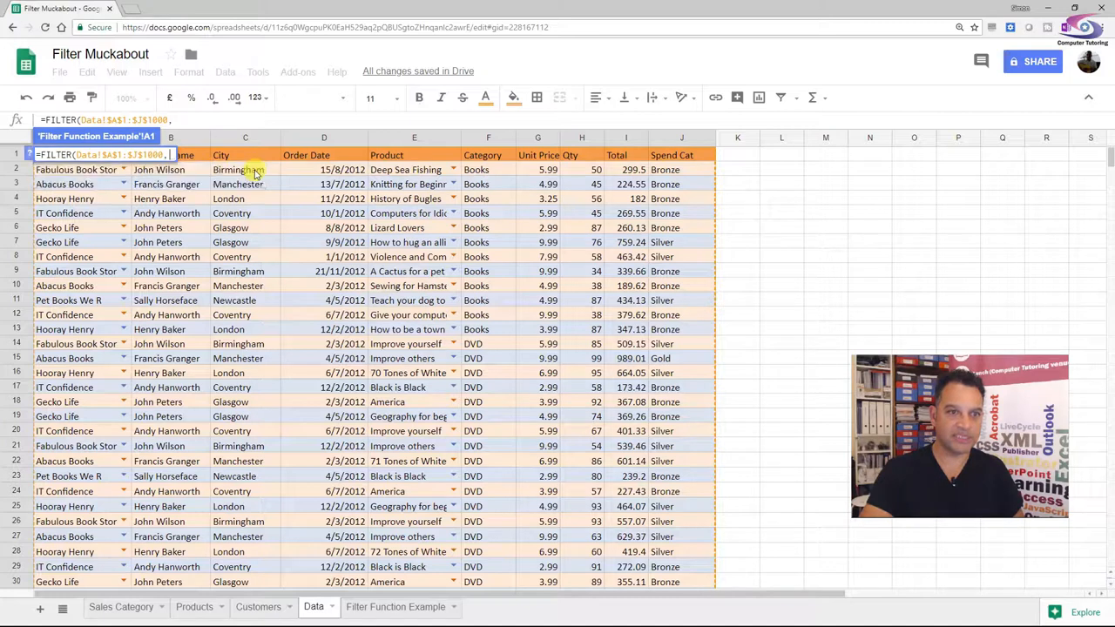
pyautogui.click(170, 169)
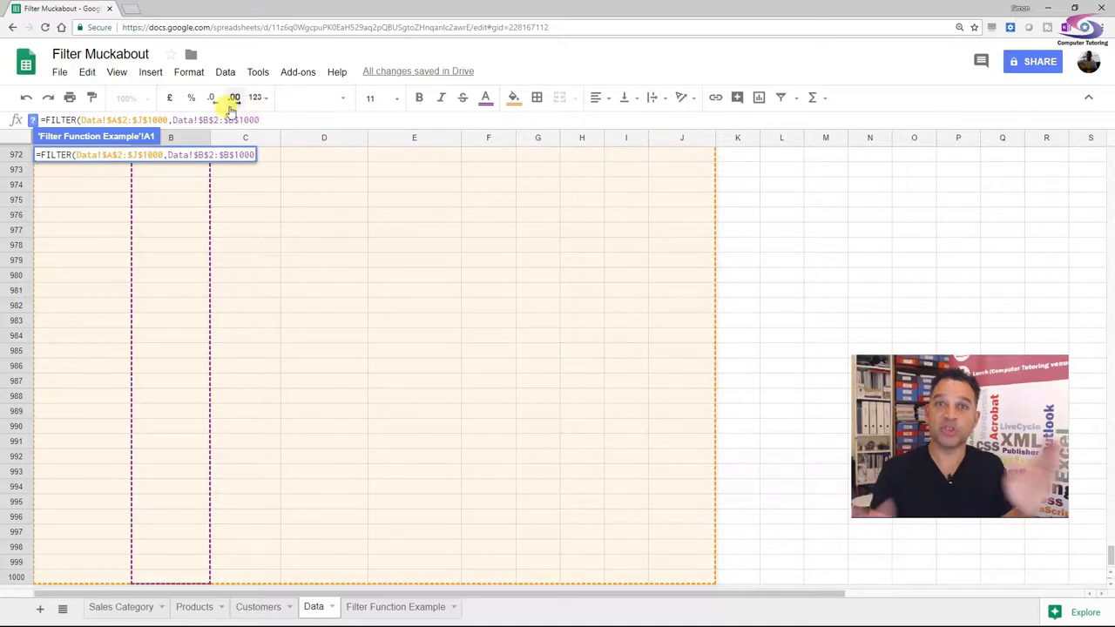
pyautogui.moveTo(234, 97)
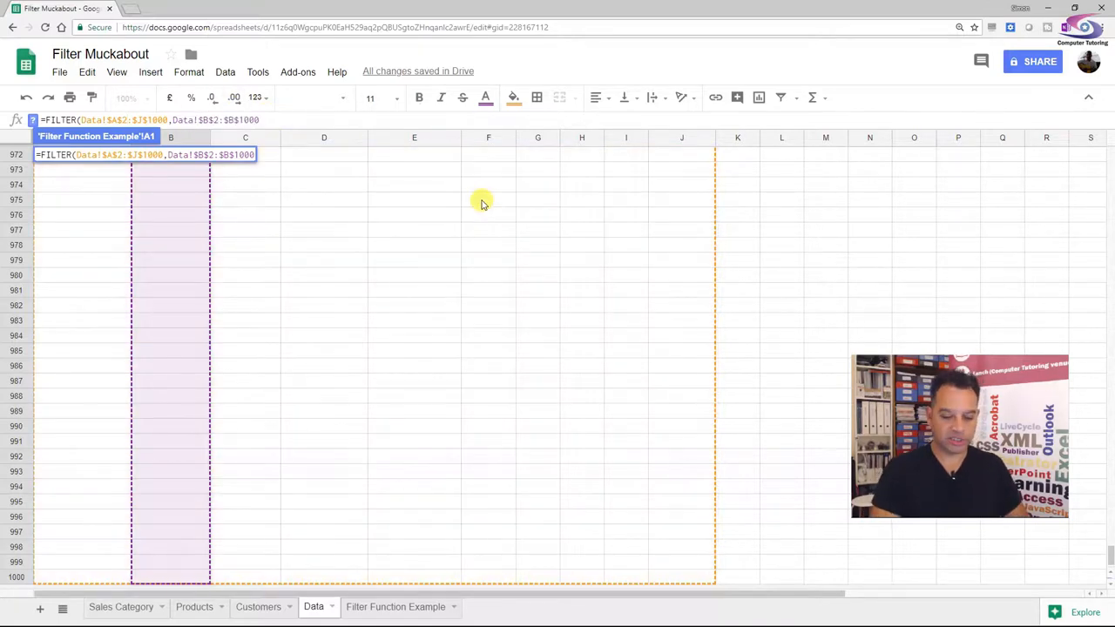
# - Complete the condition with ="John Wilson" and close the bracket
pyautogui.write('="')
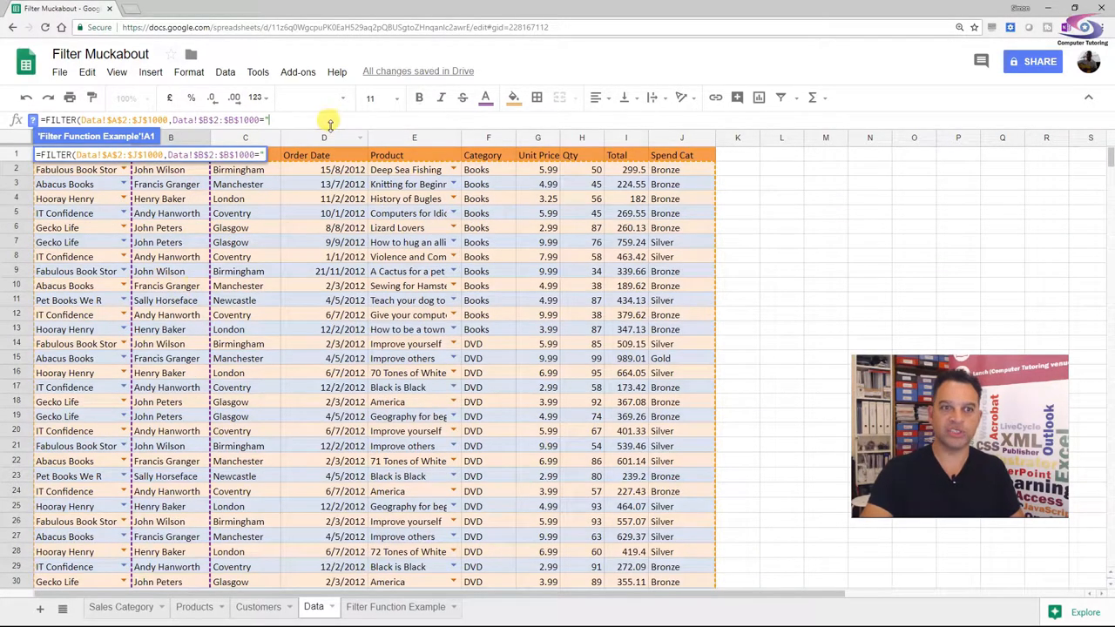
pyautogui.write('John Wilson")')
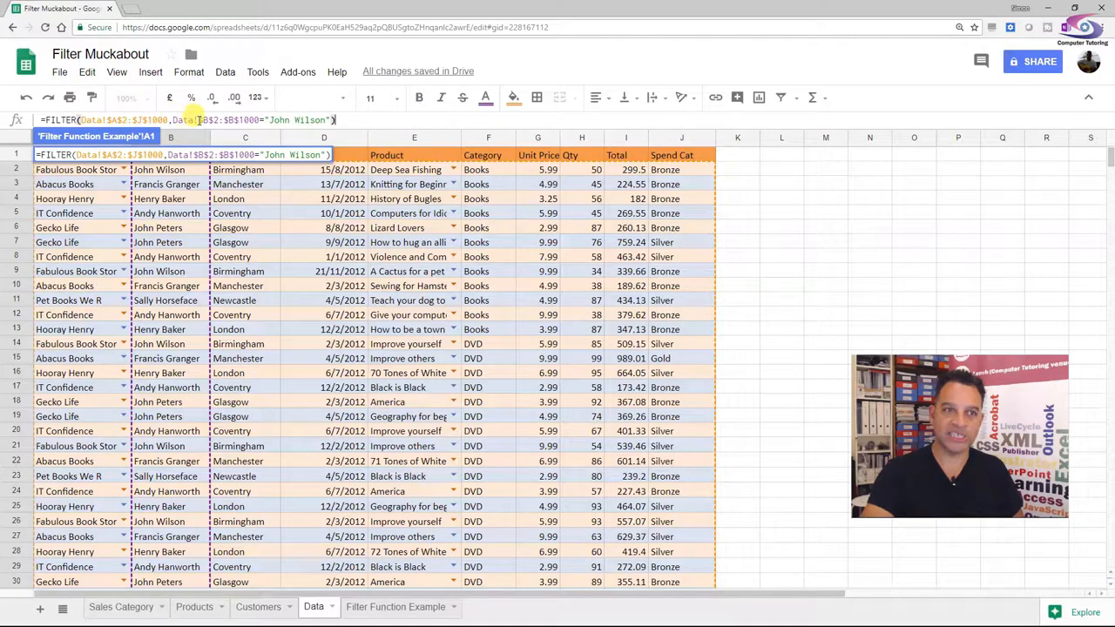
pyautogui.click(394, 607)
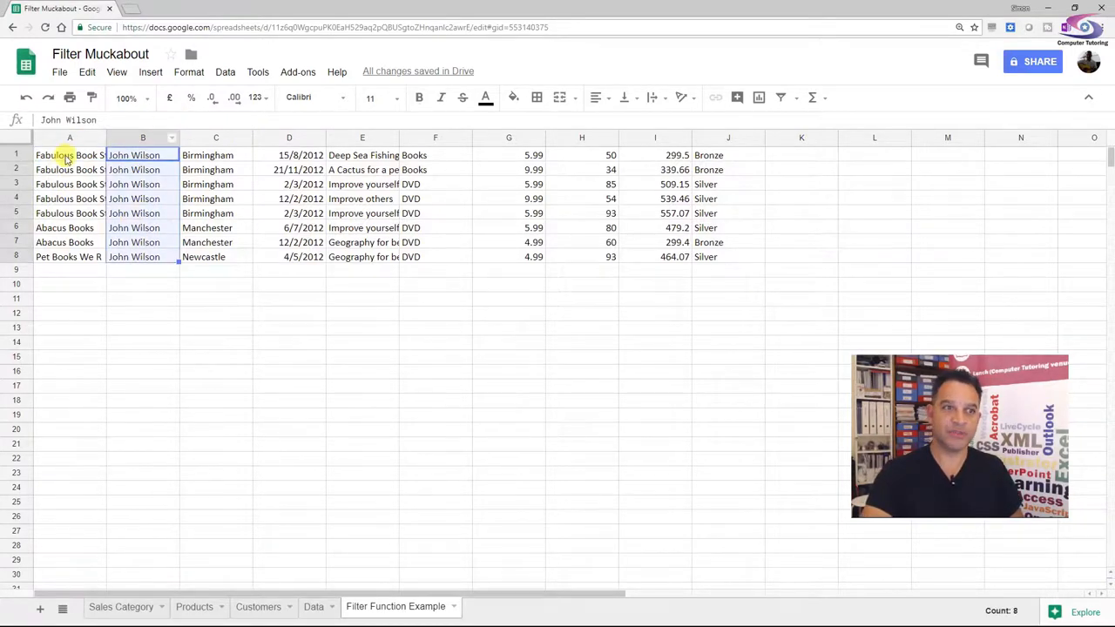
pyautogui.click(70, 155)
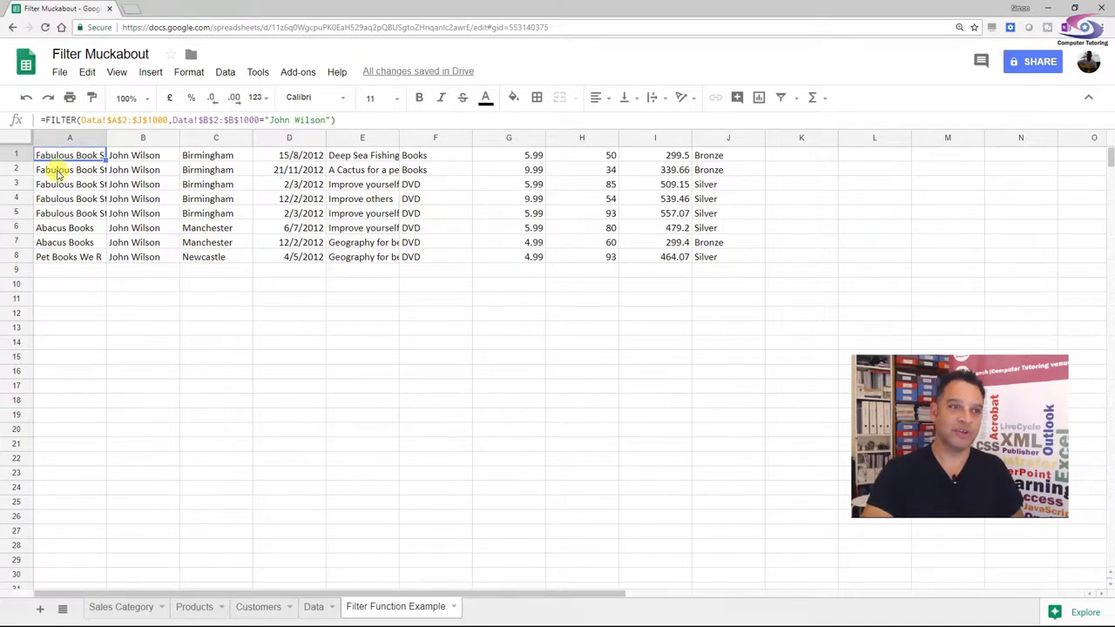
pyautogui.click(215, 198)
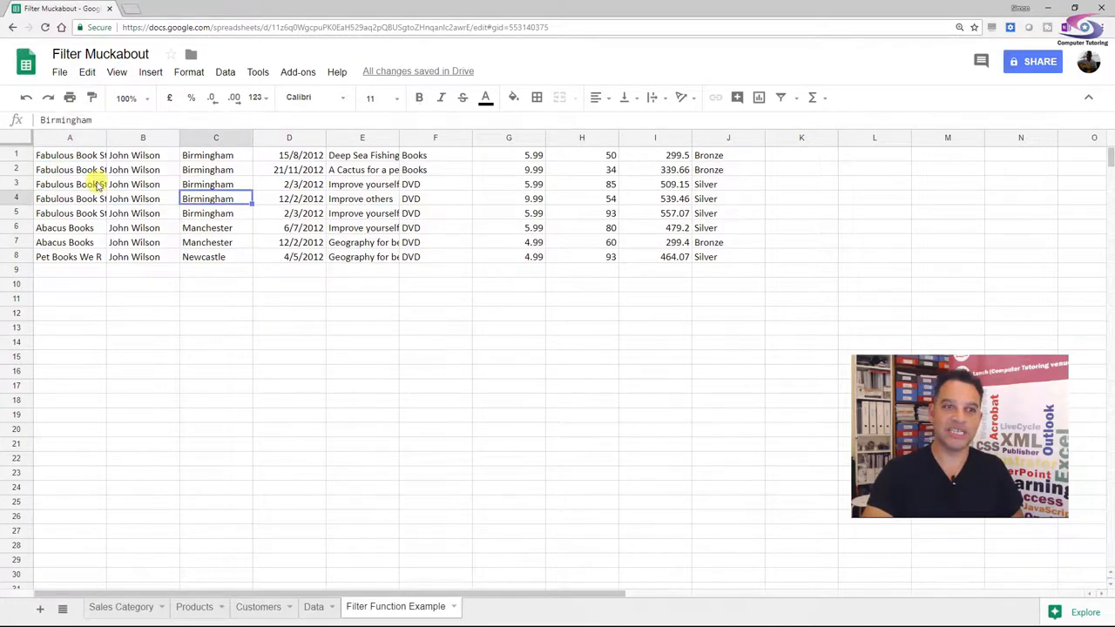
pyautogui.click(70, 155)
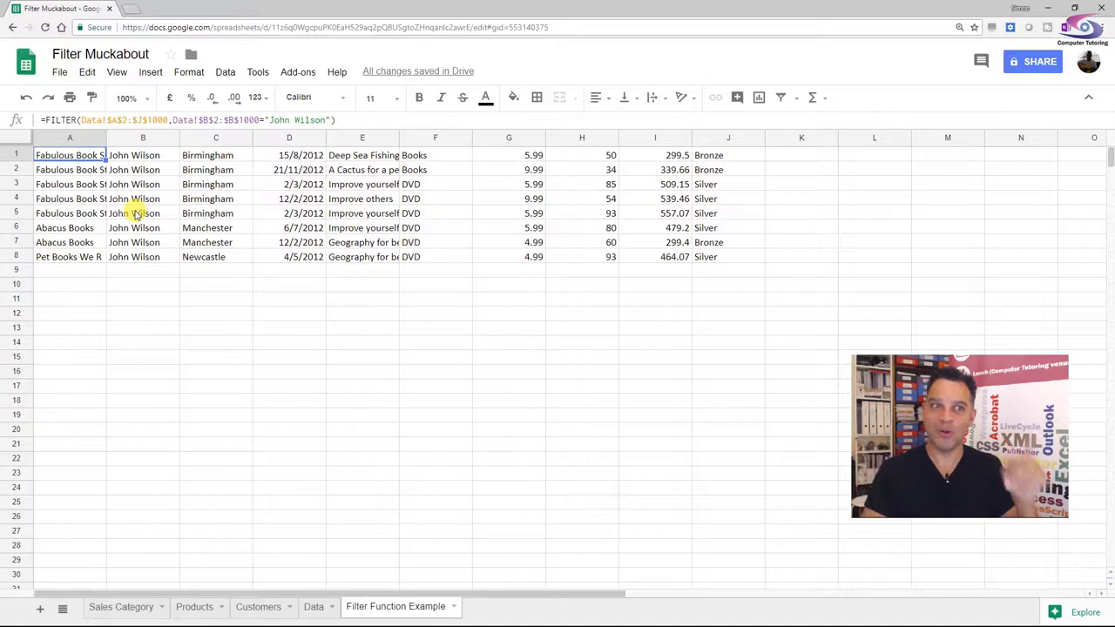
pyautogui.rightClick(16, 155)
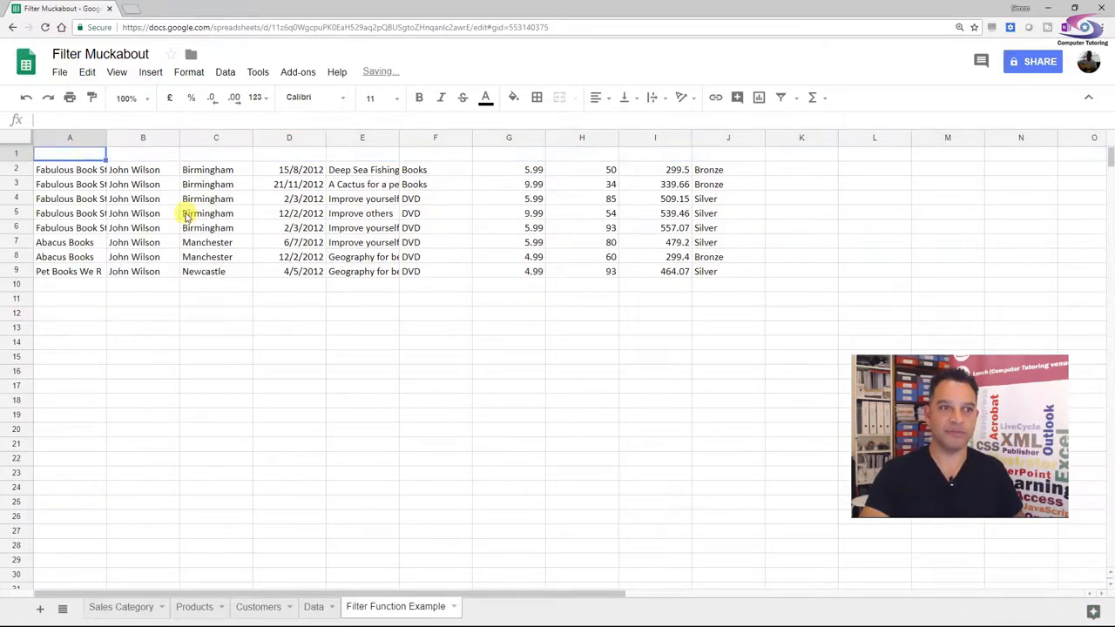
# - Reference Data!A1 in A1 and fill the headings Company name through Spend Cat across row 1
pyautogui.write('=')
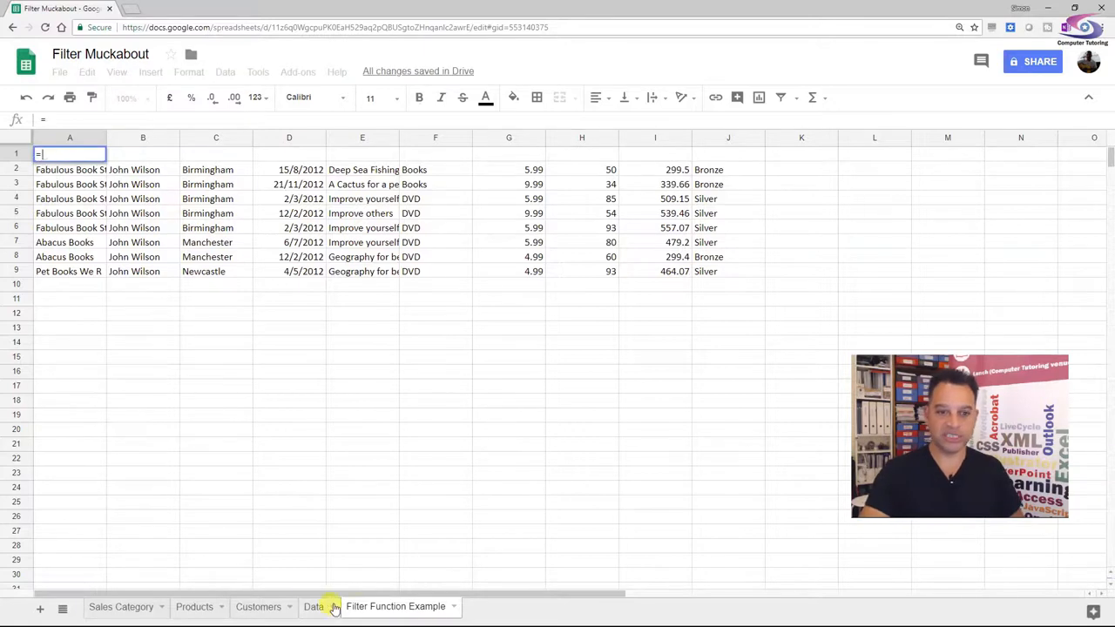
pyautogui.click(314, 606)
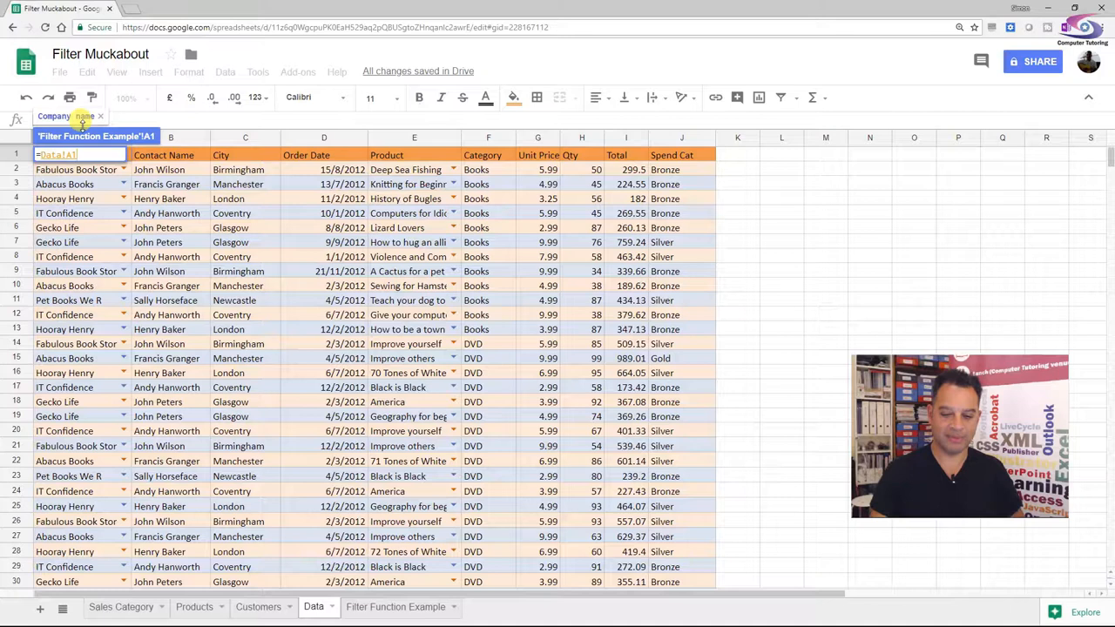
pyautogui.click(395, 606)
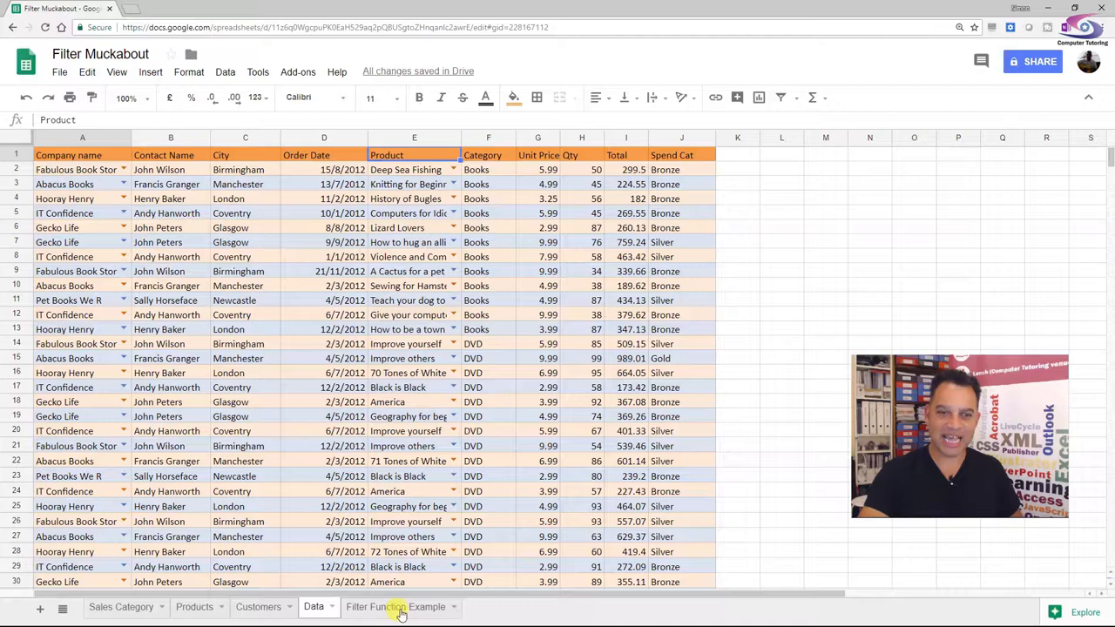
pyautogui.click(395, 606)
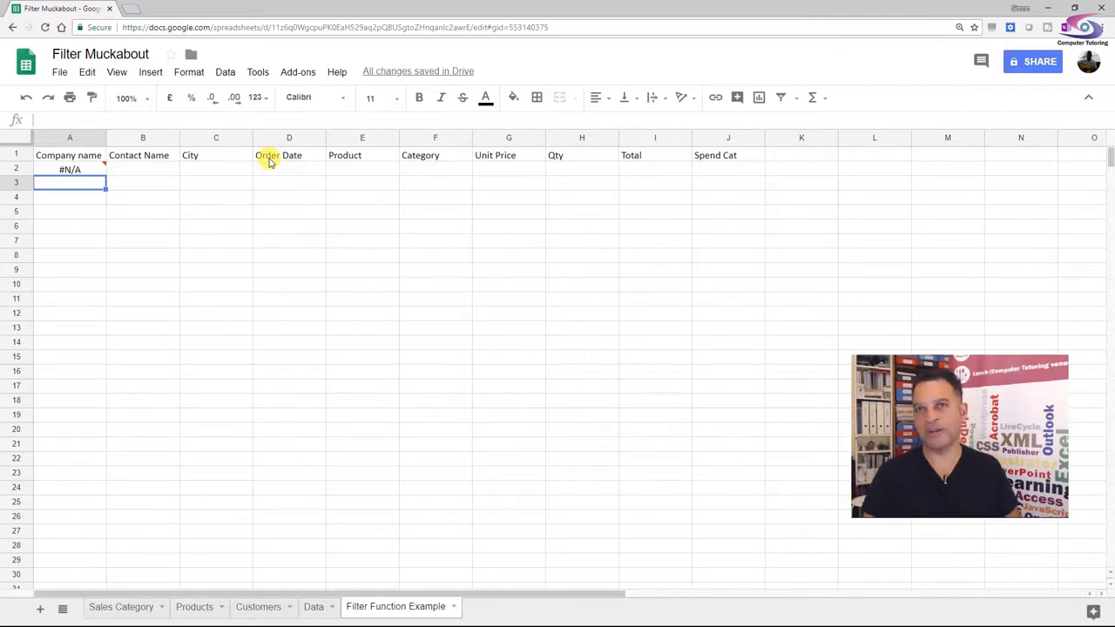
pyautogui.click(69, 168)
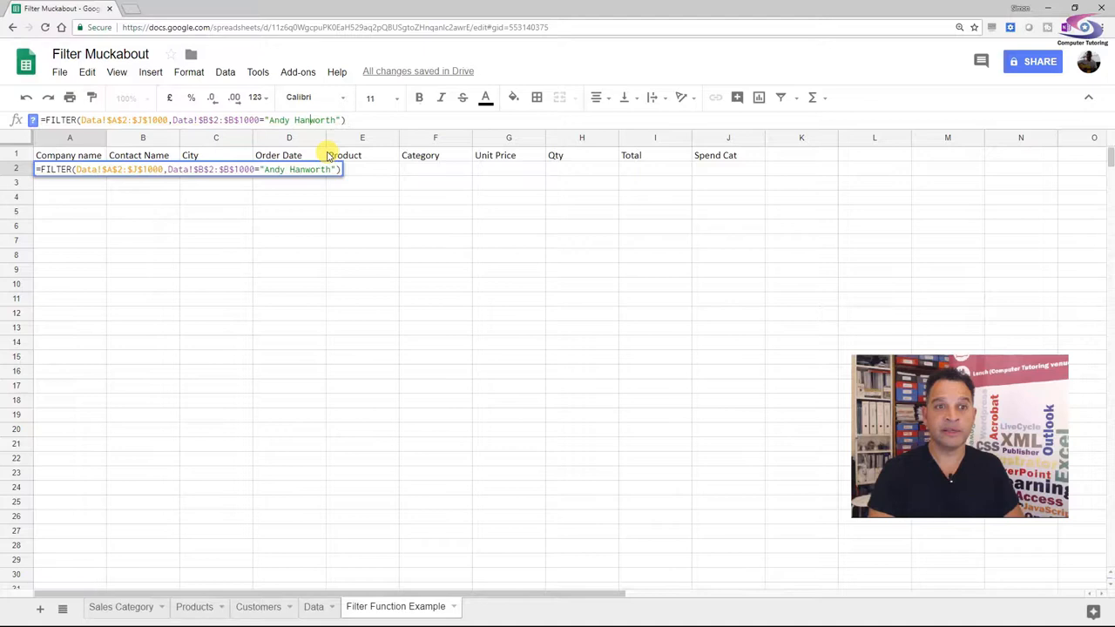
pyautogui.press('Enter')
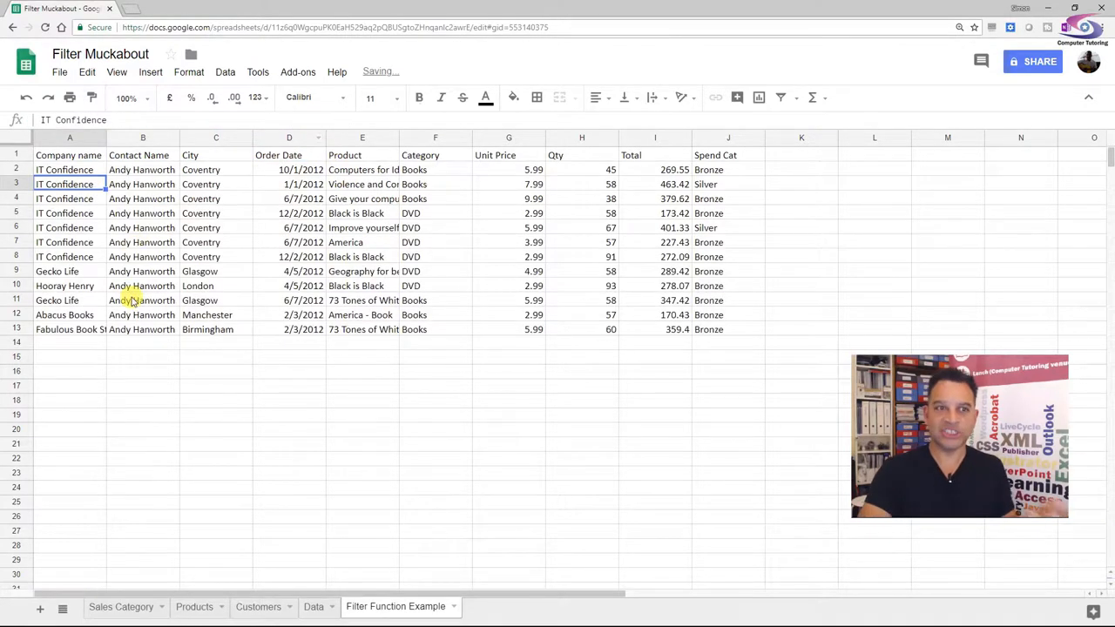
pyautogui.moveTo(964, 157)
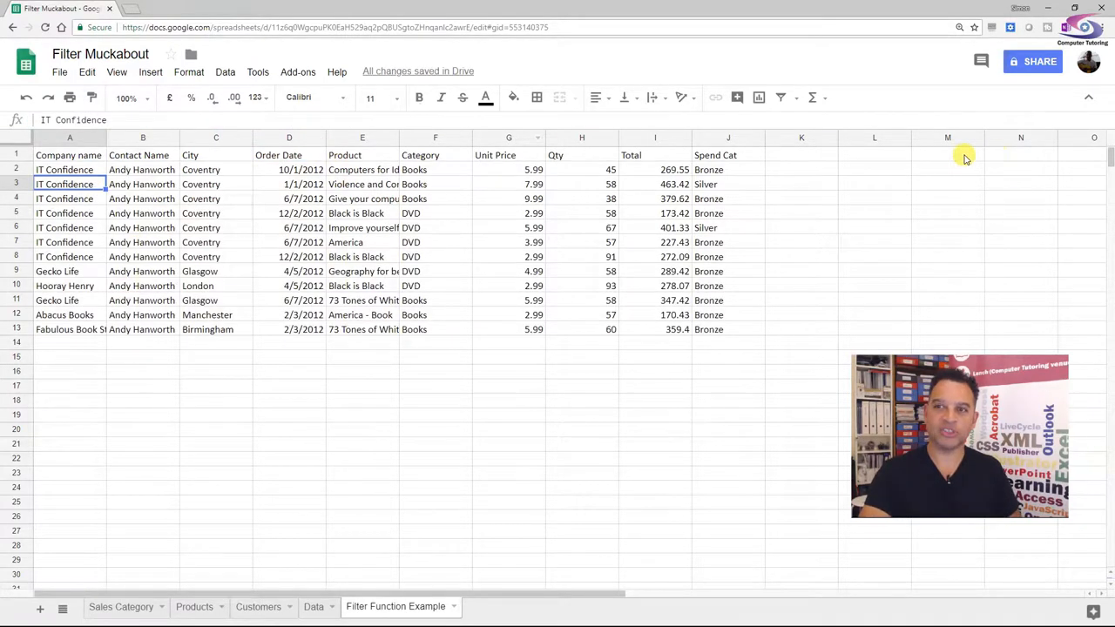
pyautogui.click(874, 154)
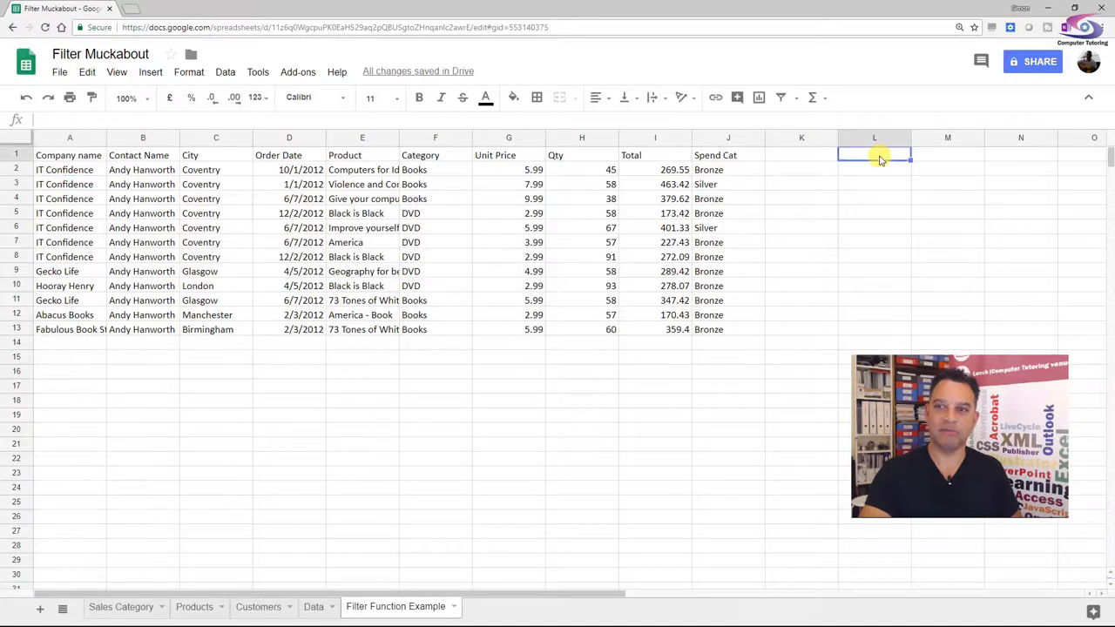
pyautogui.write('Contact Name')
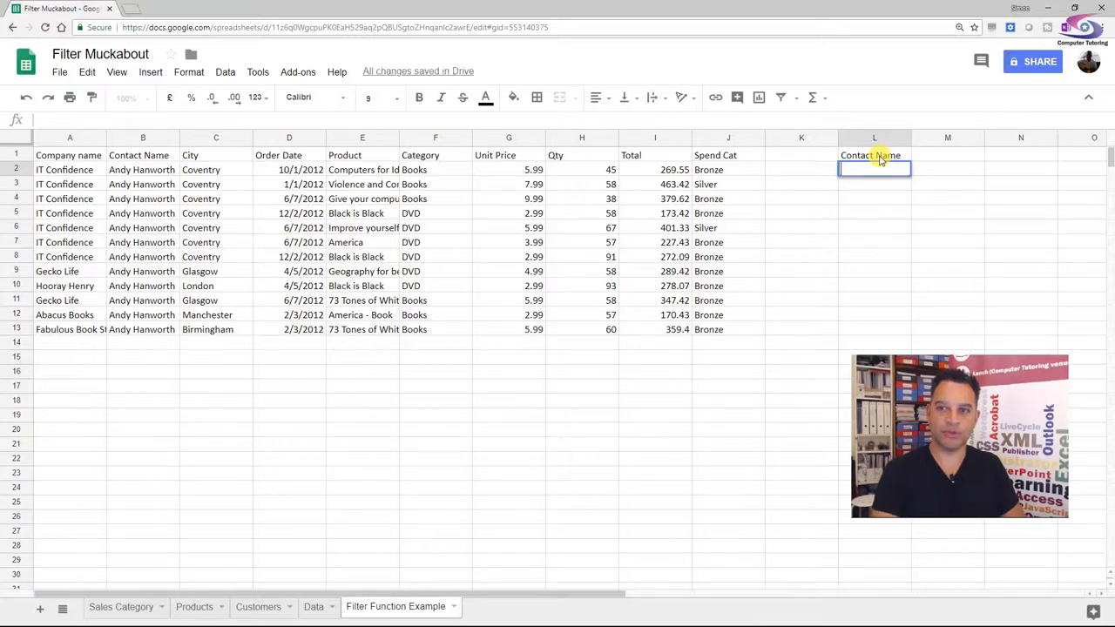
pyautogui.write('Andy Hand')
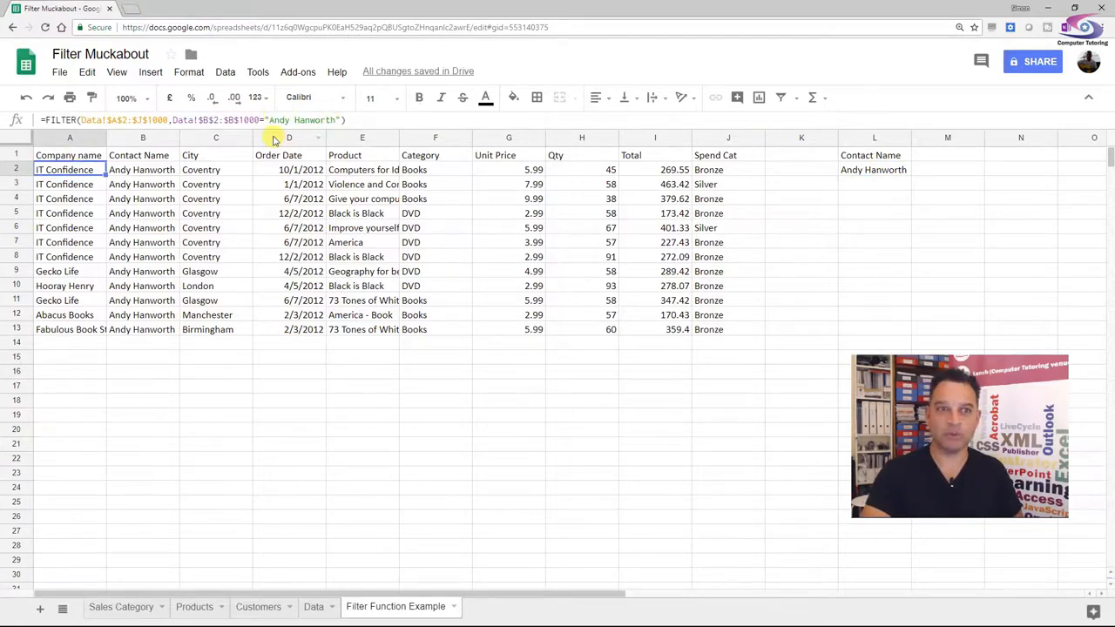
# - Point the A2 filter criterion at L2 and change L2 to John Wilson
pyautogui.doubleClick(70, 169)
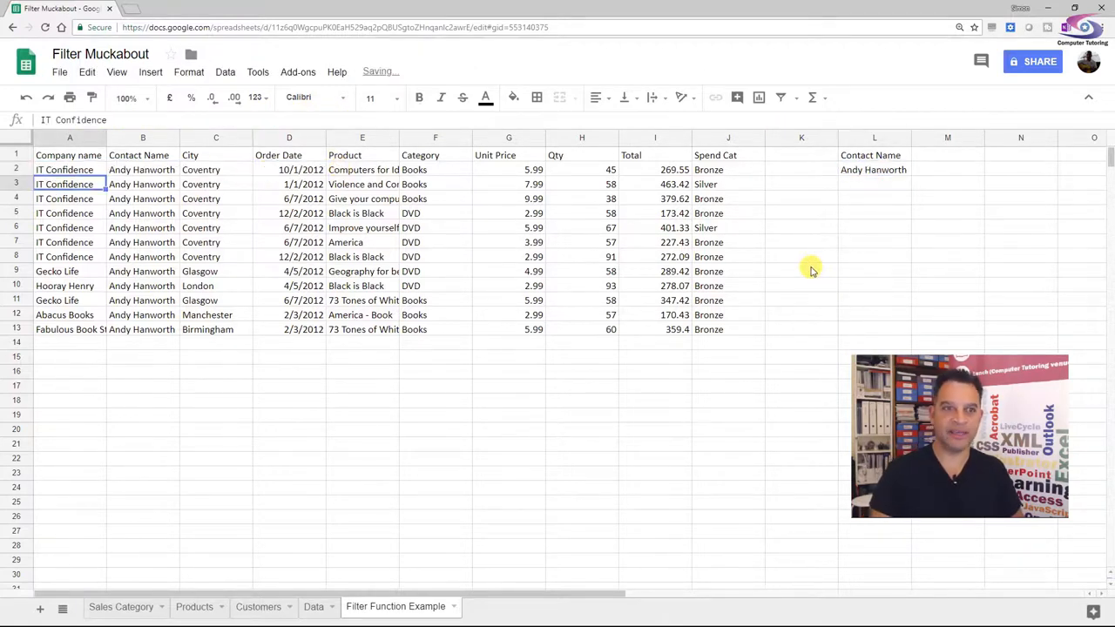
pyautogui.click(873, 169)
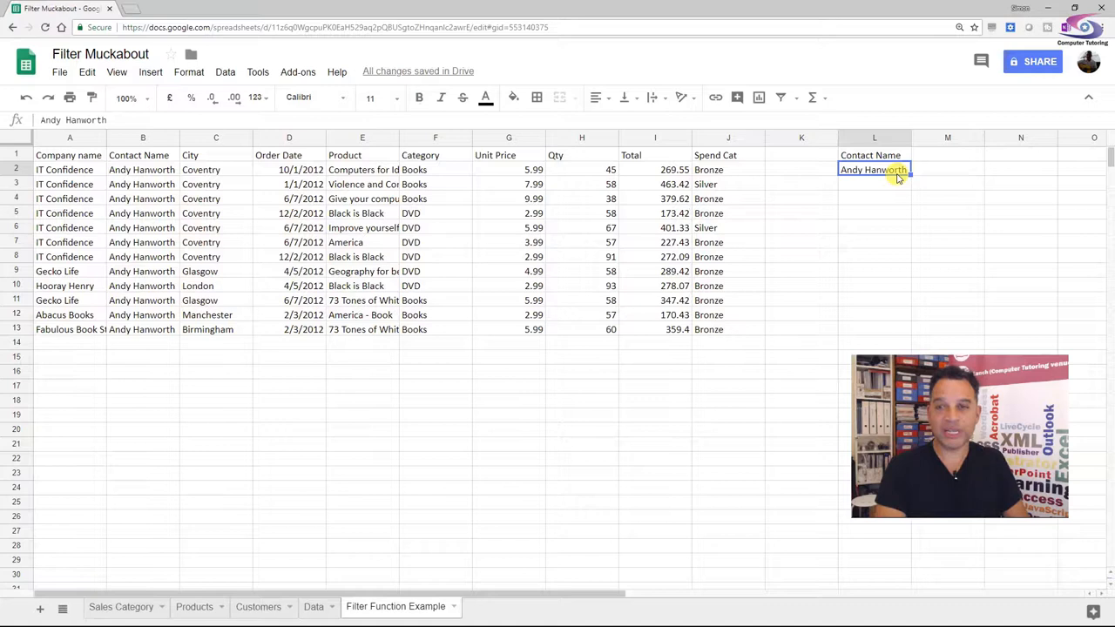
pyautogui.write('JOh')
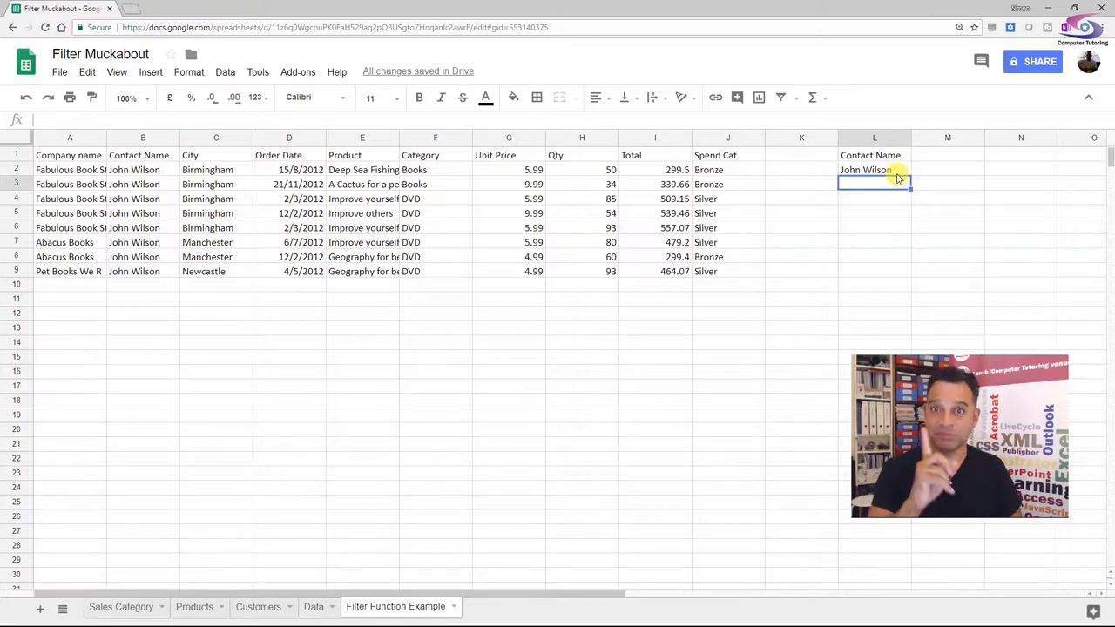
pyautogui.click(874, 169)
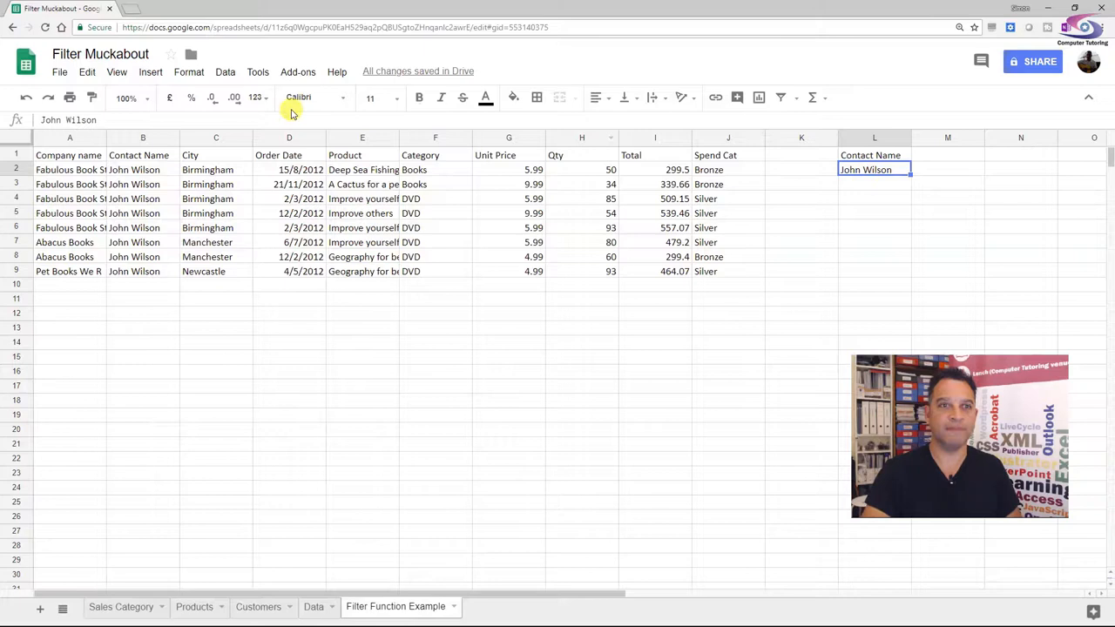
pyautogui.click(225, 71)
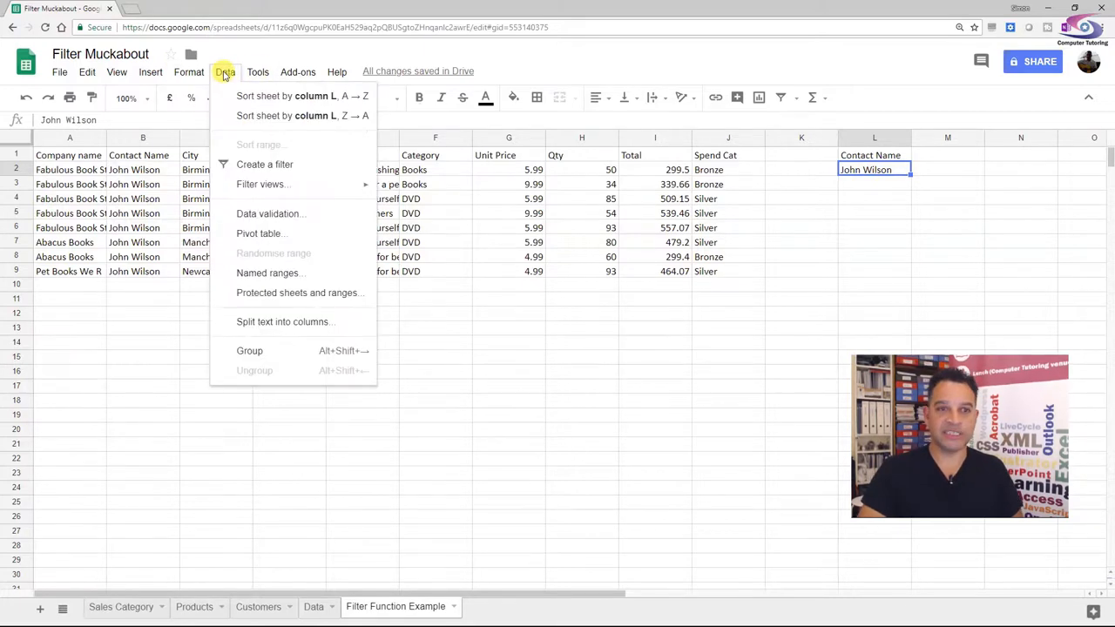
# - Add a data validation rule on L2 listing names from Data!B2:B1000
pyautogui.click(270, 214)
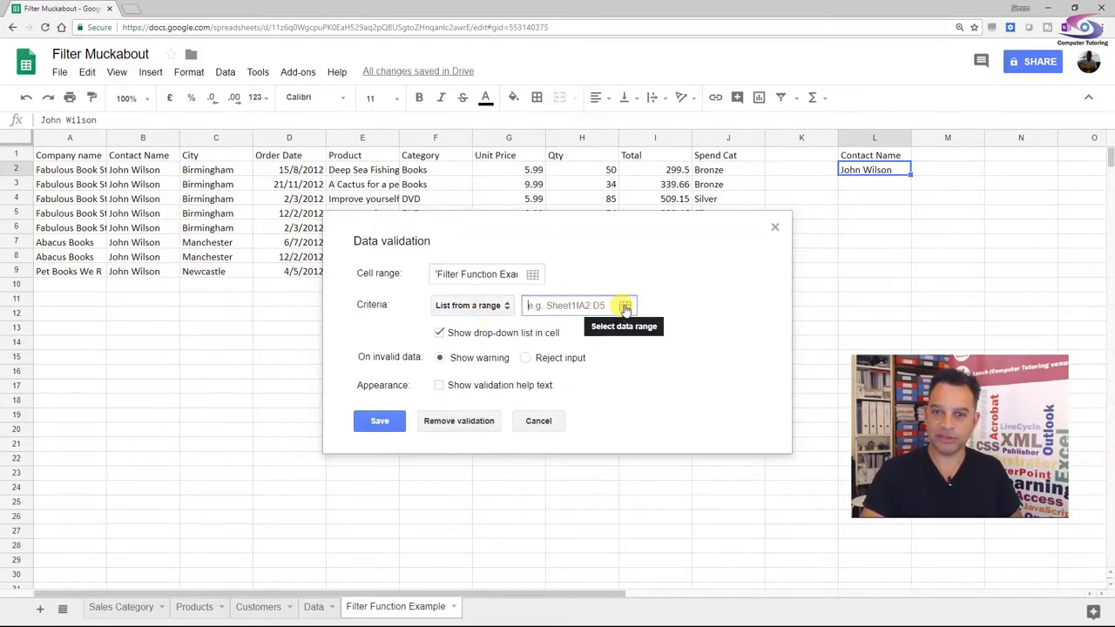
pyautogui.click(625, 305)
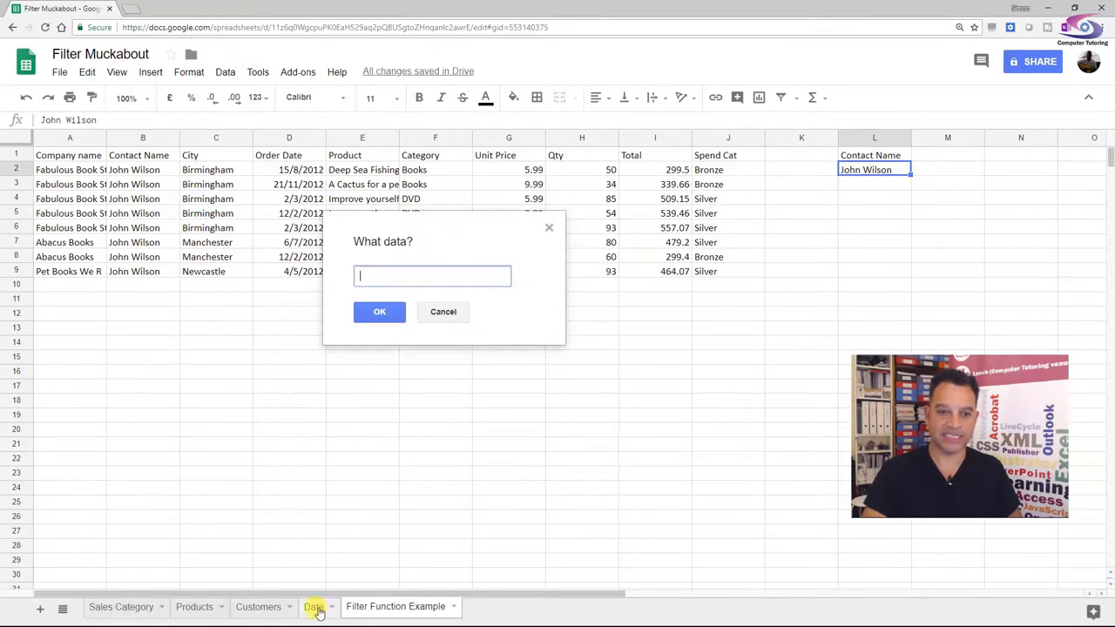
pyautogui.click(314, 606)
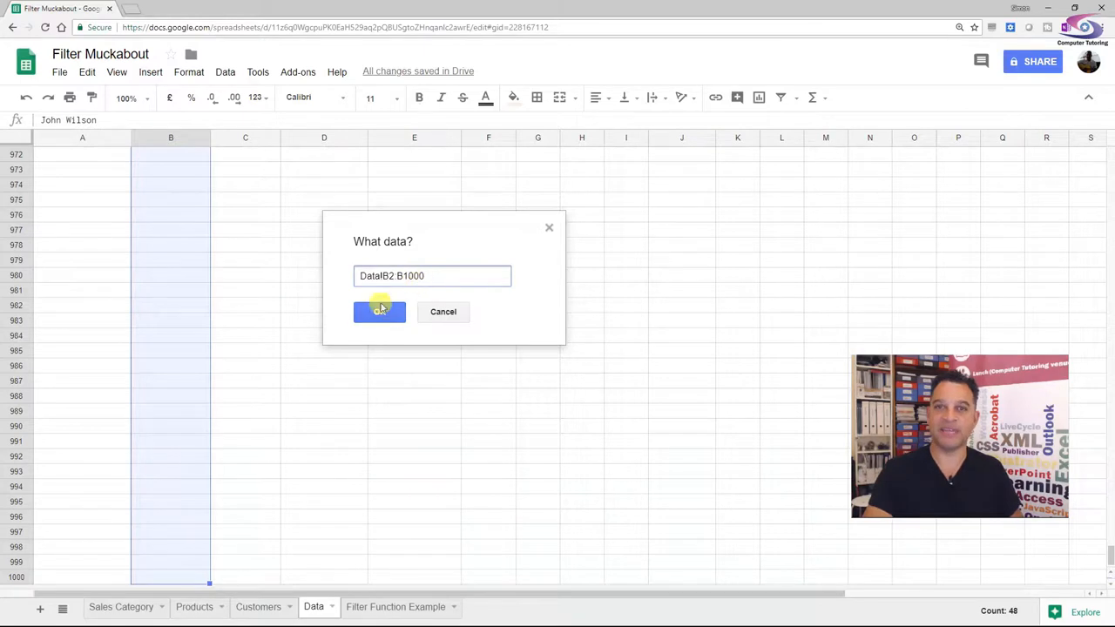
pyautogui.click(379, 312)
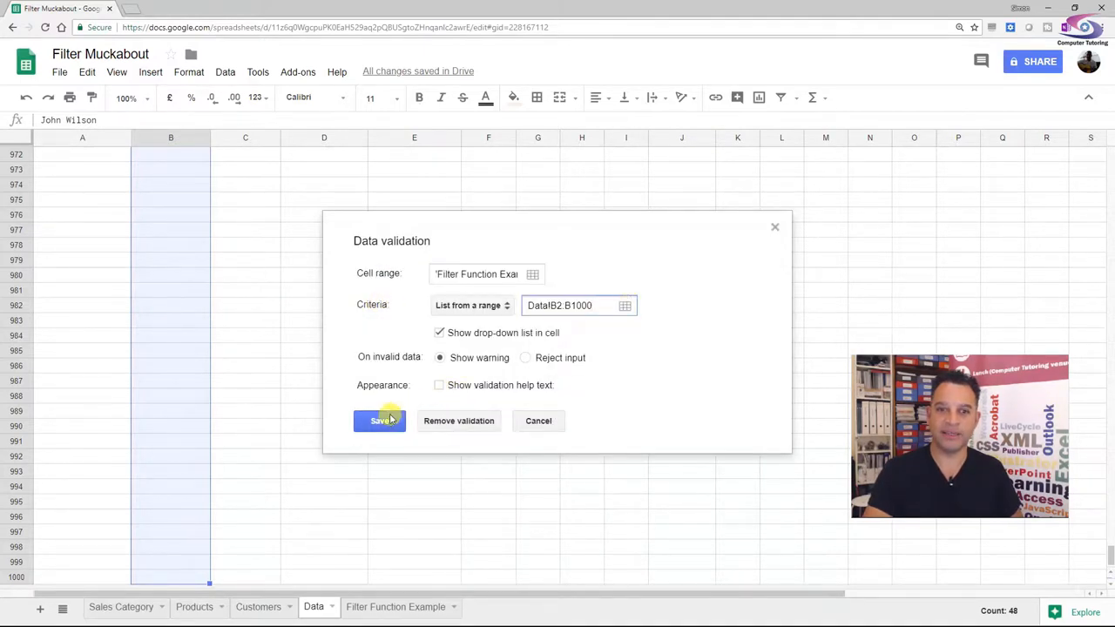
pyautogui.click(379, 421)
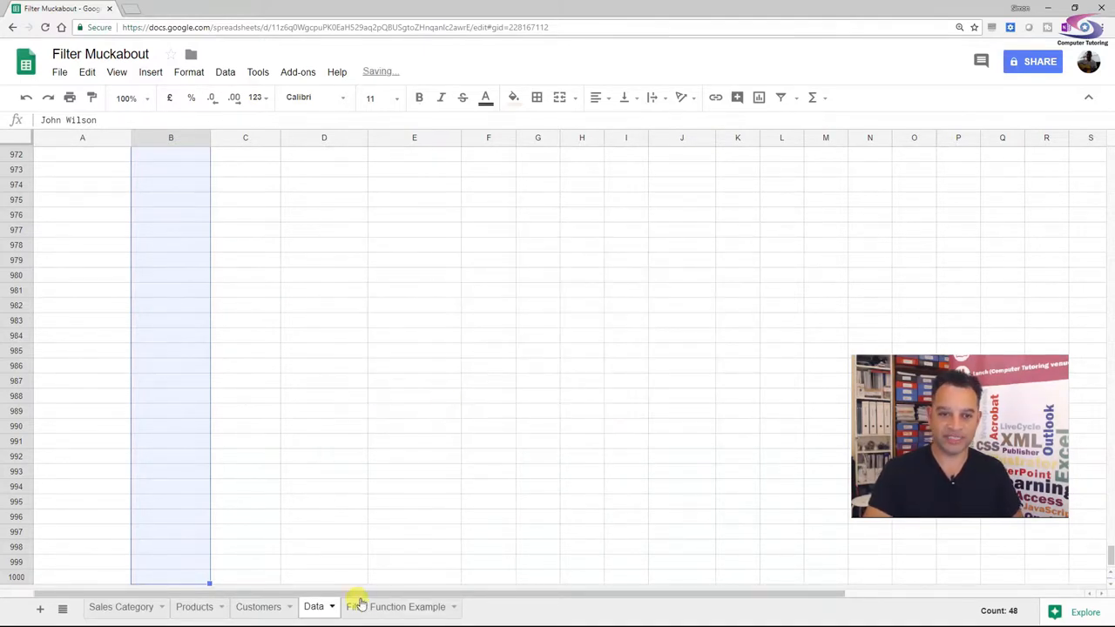
pyautogui.click(396, 606)
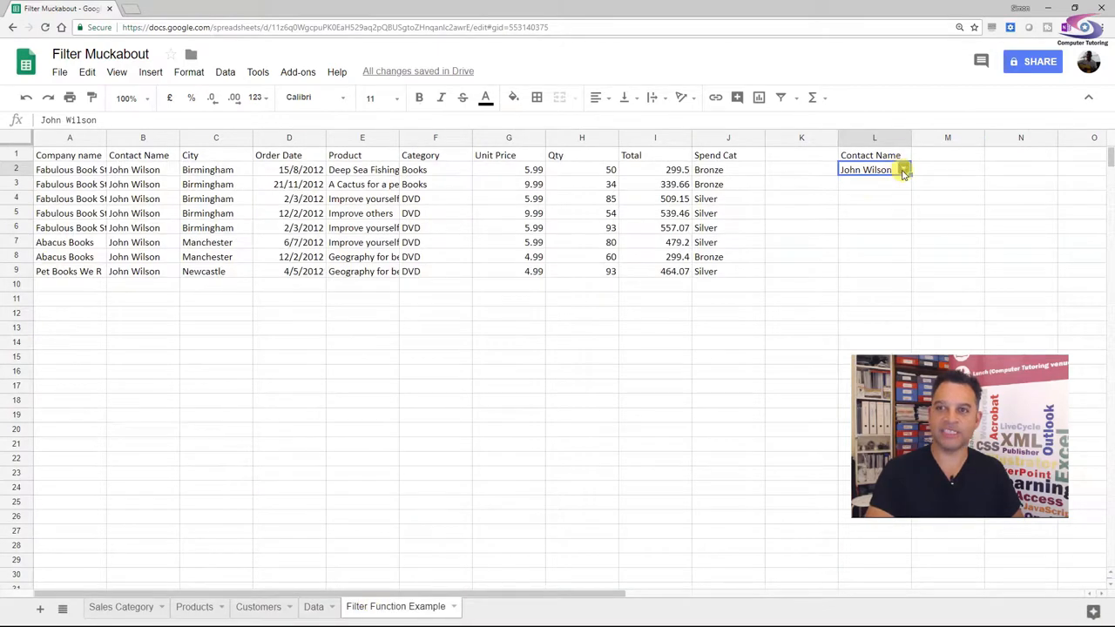
pyautogui.click(905, 169)
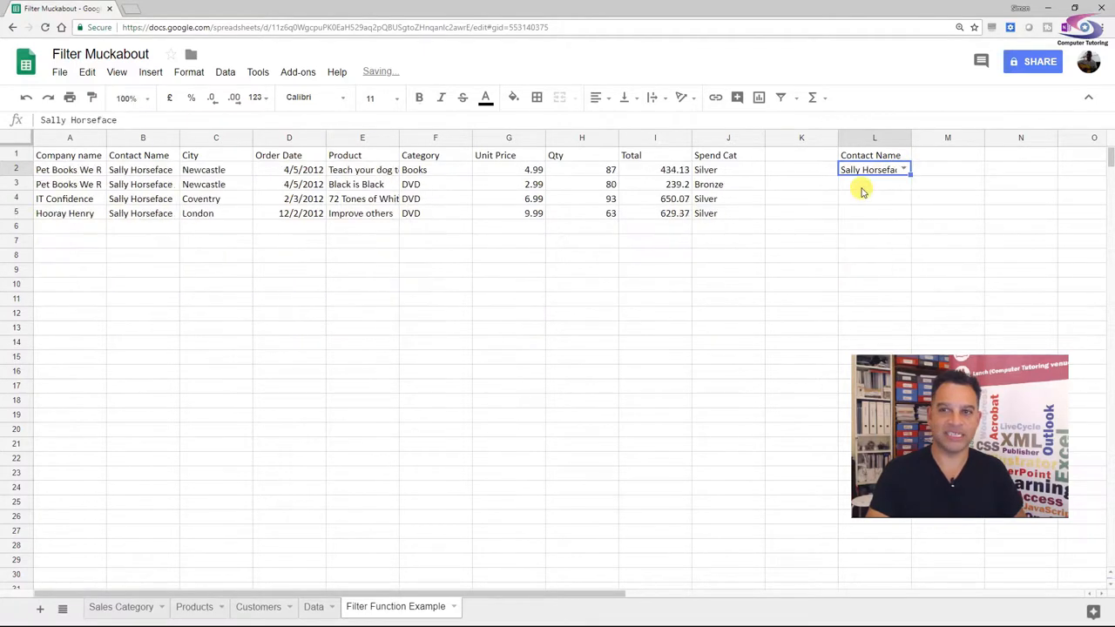
pyautogui.click(905, 169)
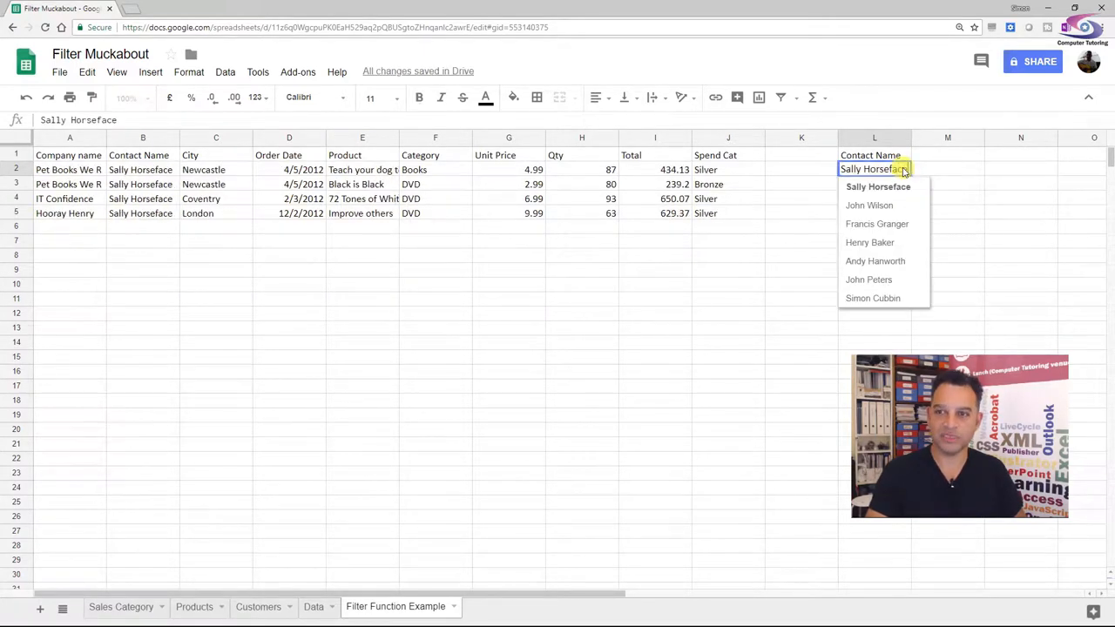
pyautogui.click(877, 224)
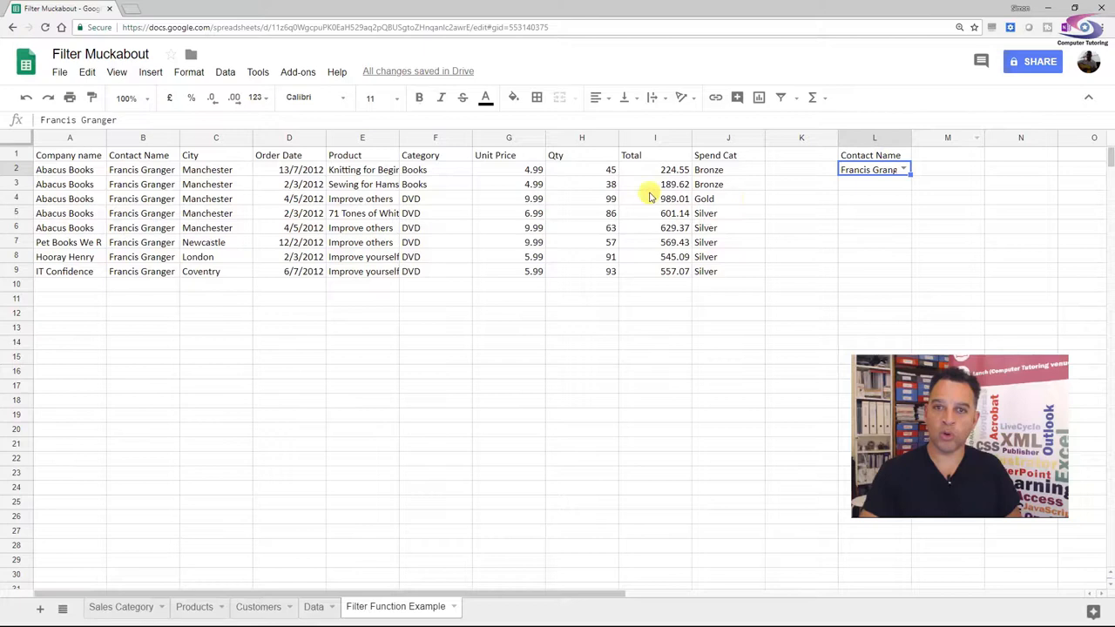
pyautogui.moveTo(941, 173)
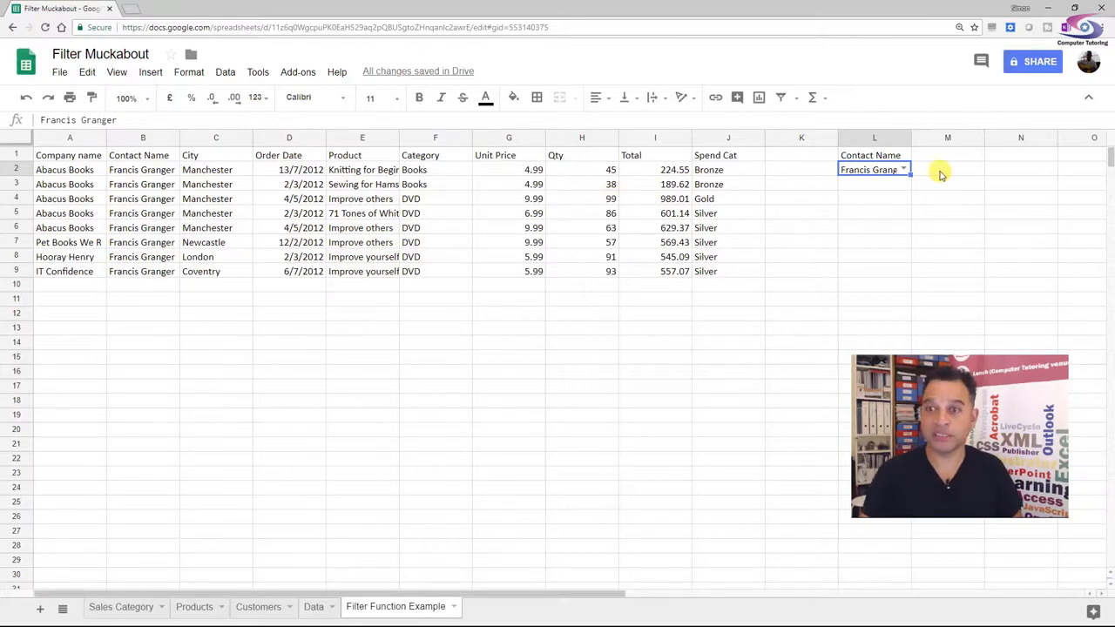
pyautogui.click(904, 169)
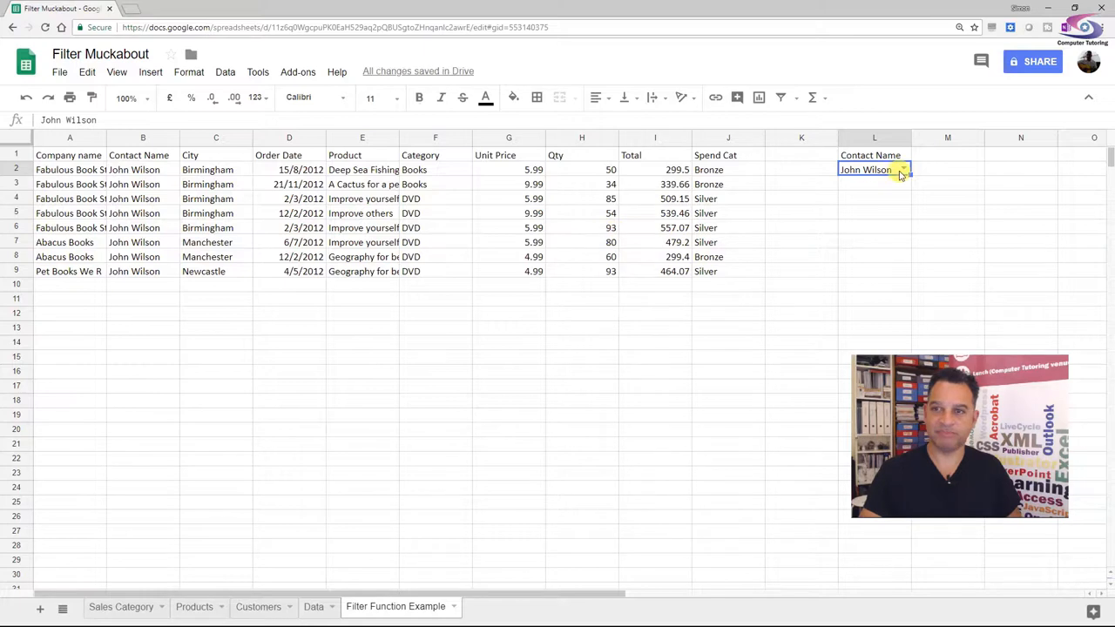
pyautogui.click(903, 169)
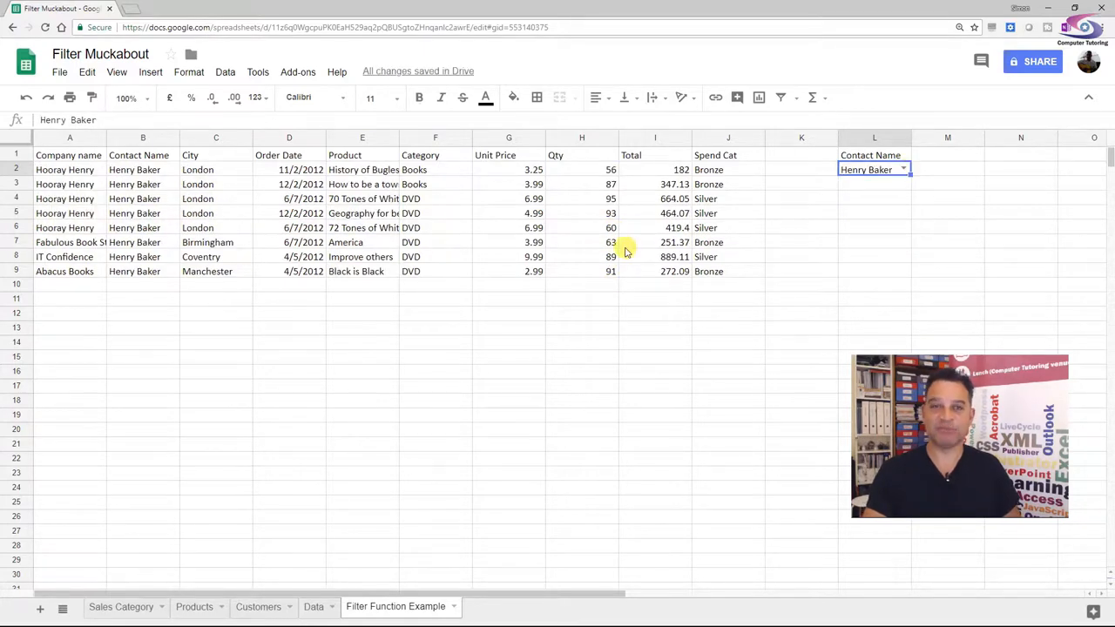
pyautogui.click(67, 169)
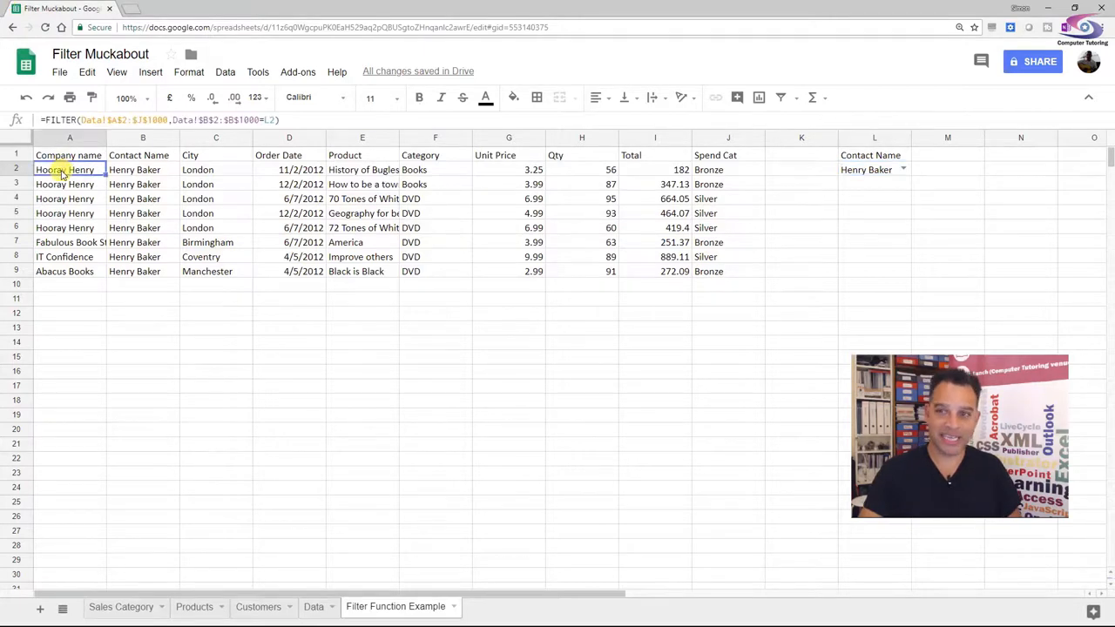
# - Enter the label 'Min Num Ordered' in L4 and the value 80 in L5
pyautogui.click(874, 197)
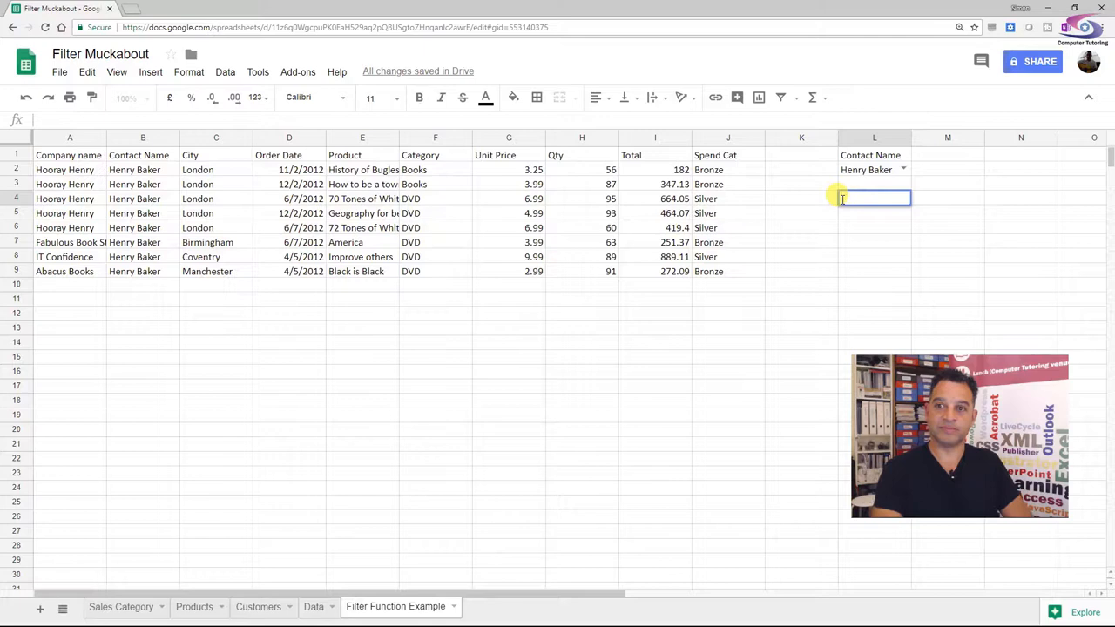
pyautogui.write('Min')
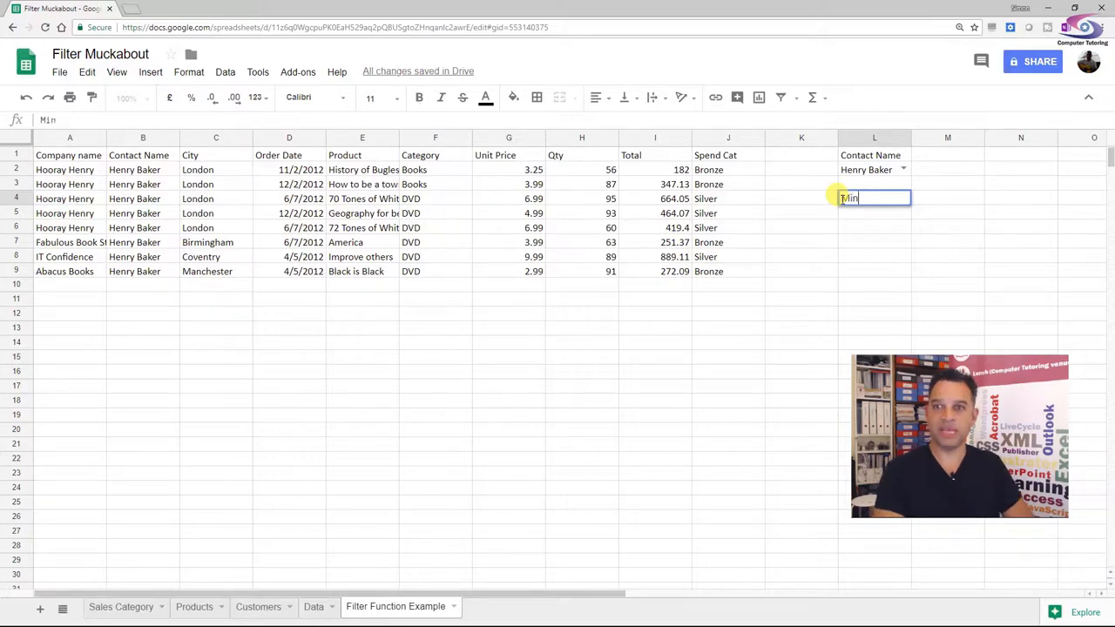
pyautogui.write('Num Ordered')
pyautogui.click(875, 213)
pyautogui.write('80')
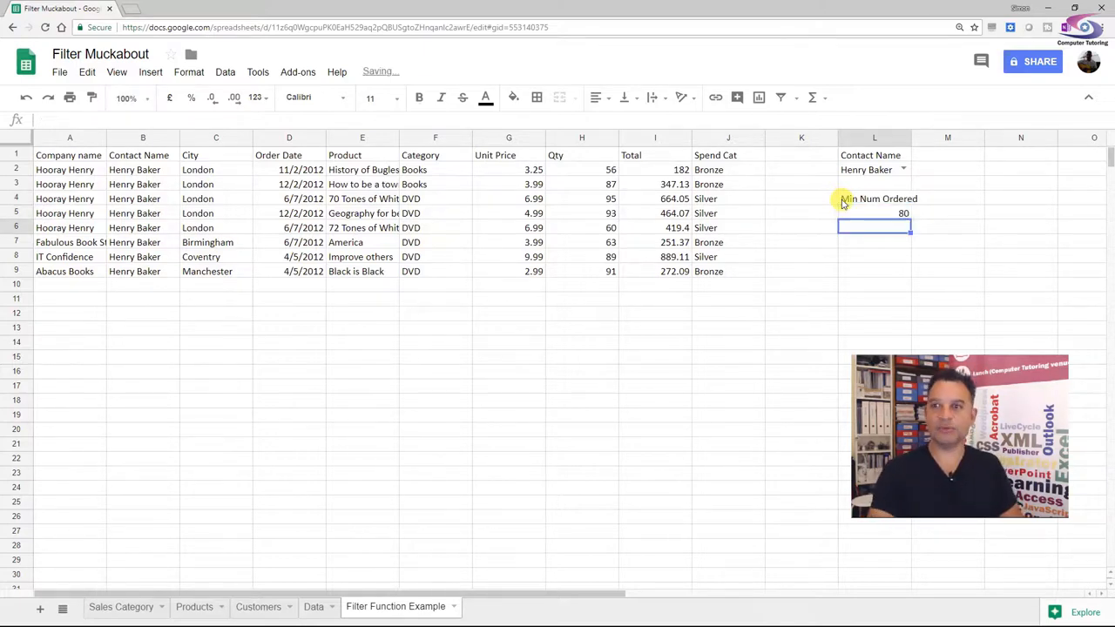
pyautogui.click(873, 213)
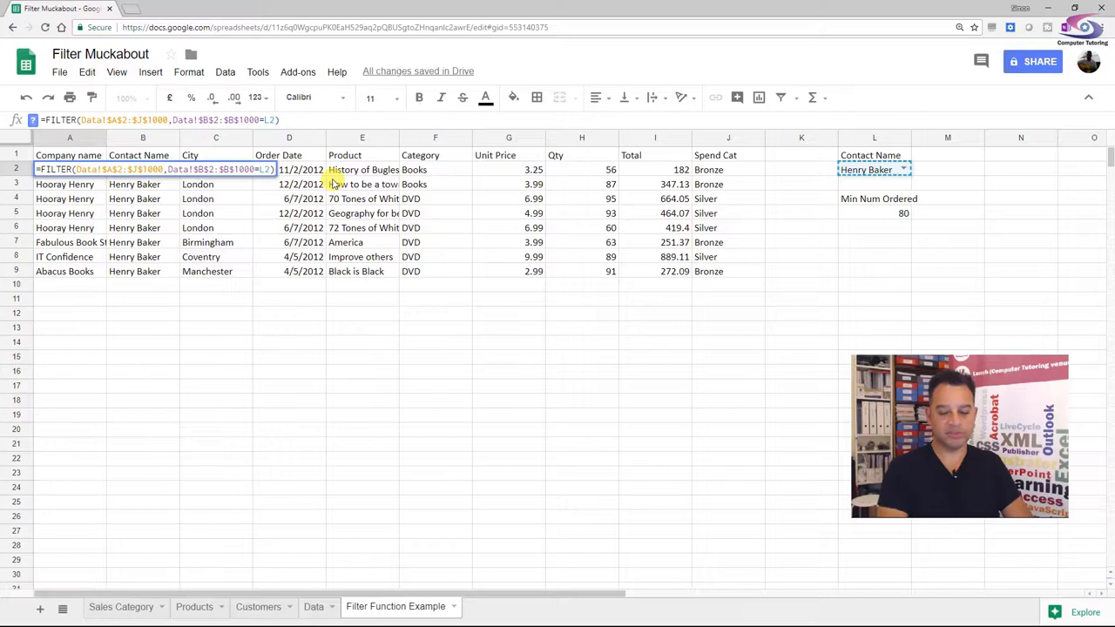
# - Add a FILTER condition that Data!H2:H1000 exceeds L5, and set Min Num Ordered to 90
pyautogui.write(',')
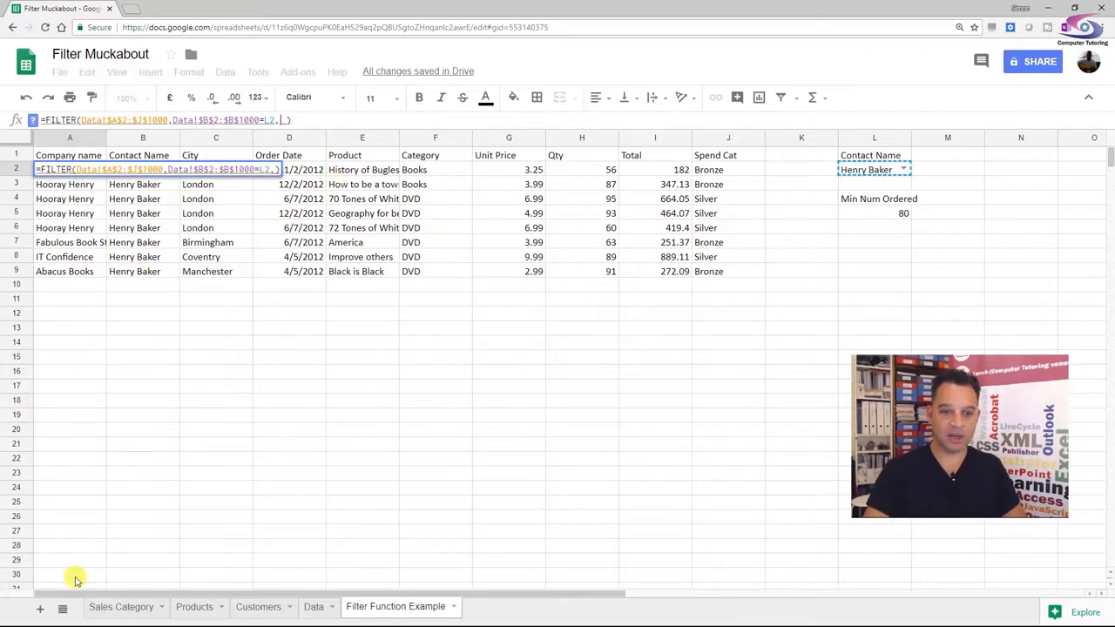
pyautogui.click(314, 606)
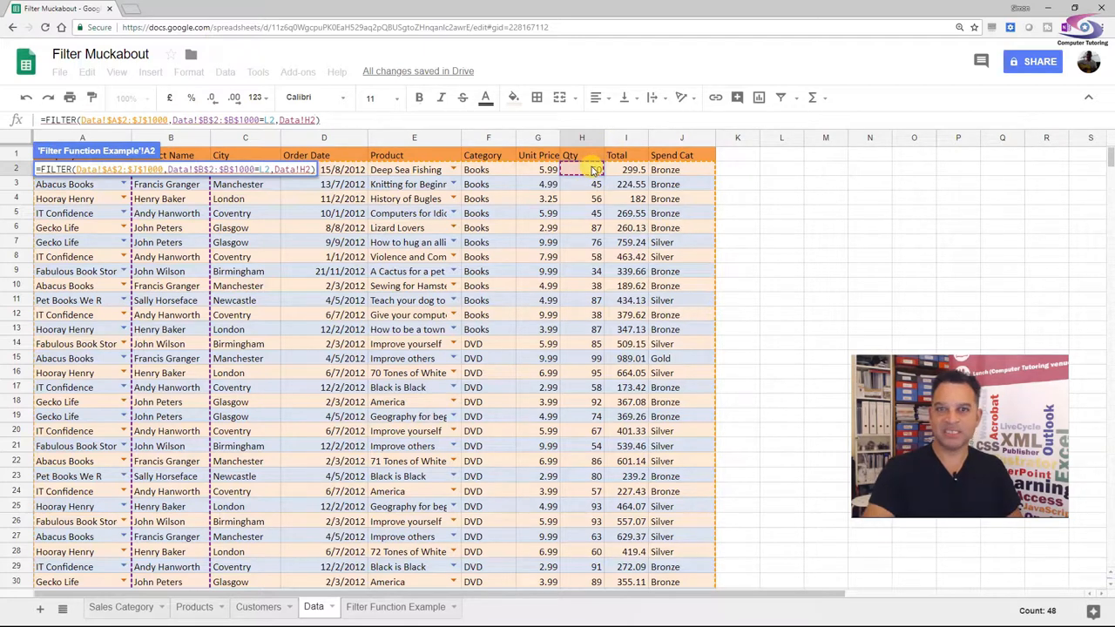
pyautogui.moveTo(582, 169); pyautogui.dragTo(582, 271)
pyautogui.write('$H$2:$H$1000>')
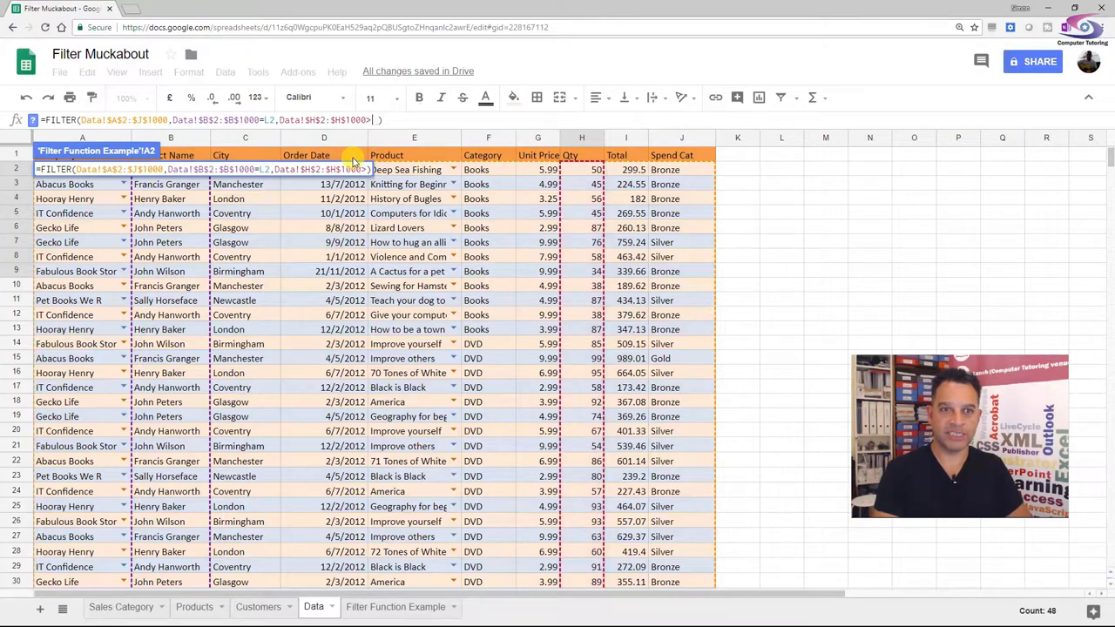
pyautogui.click(395, 608)
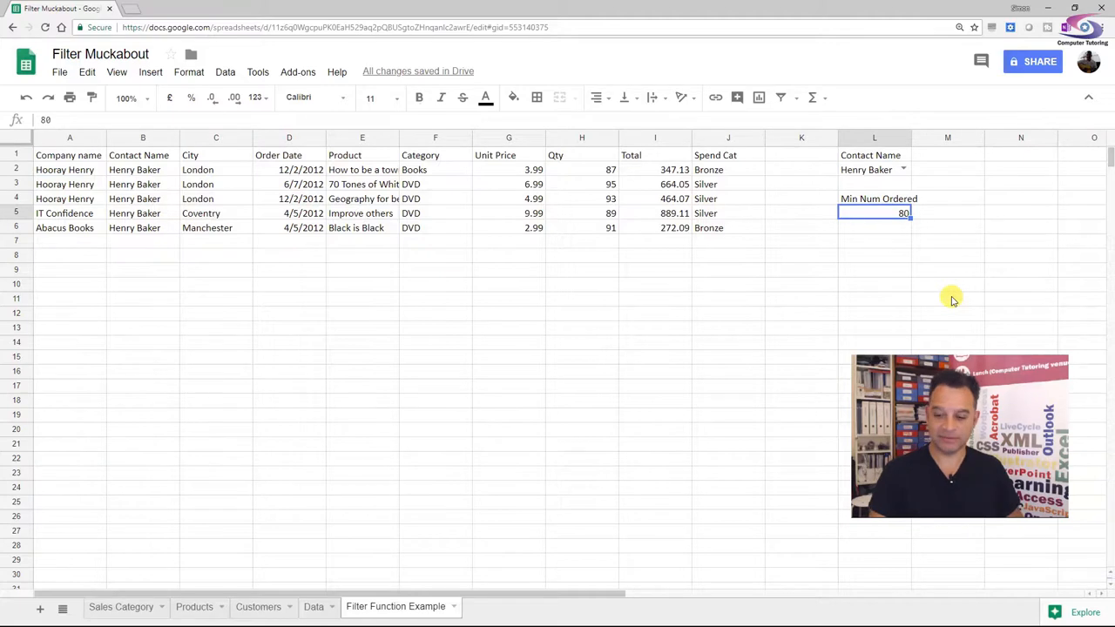
pyautogui.write('50')
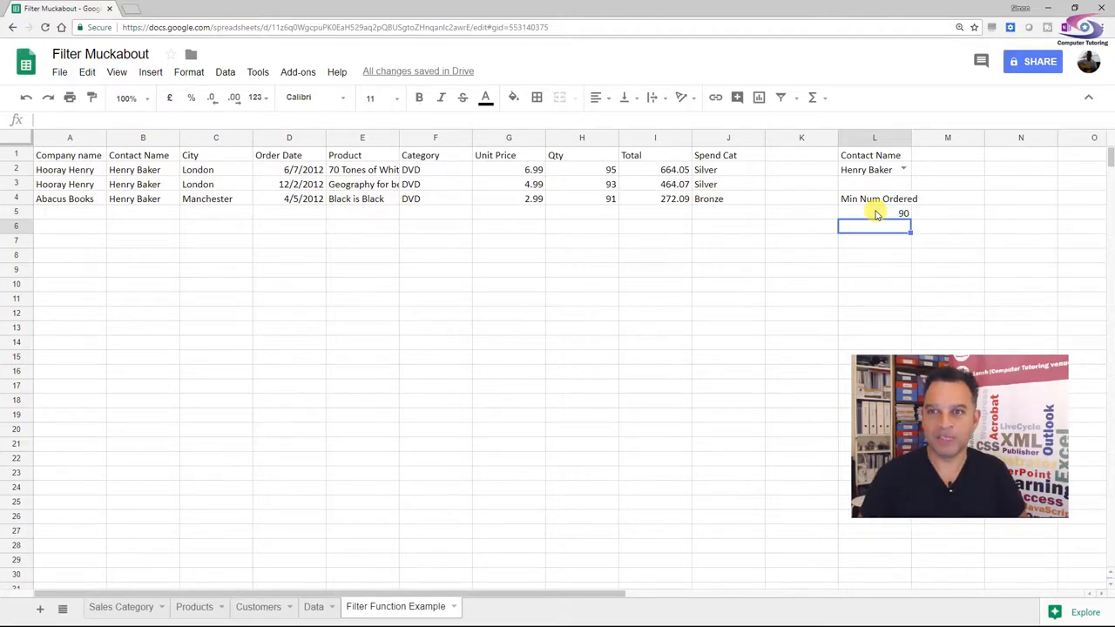
# - Try Francis Granger as the contact, then clear L2 so A2 shows #N/A
pyautogui.click(903, 169)
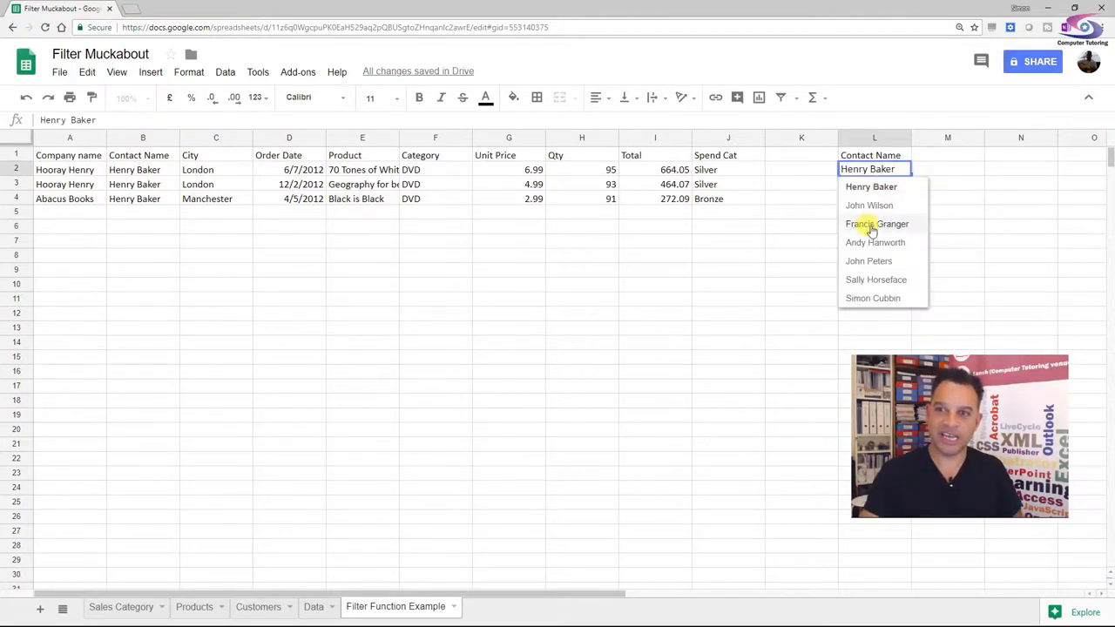
pyautogui.click(877, 224)
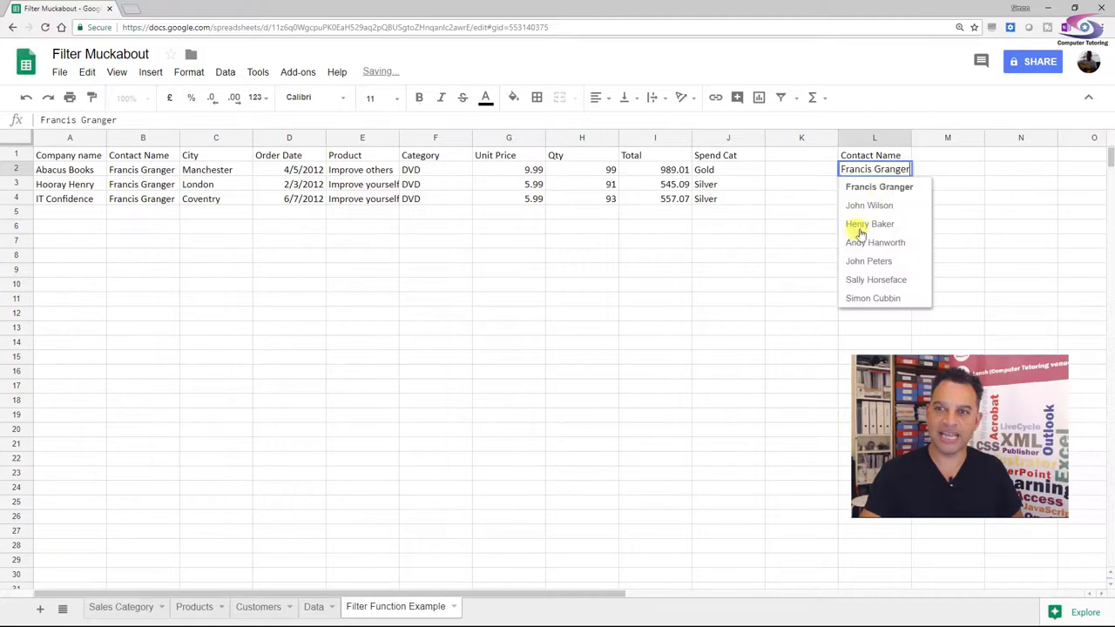
pyautogui.click(869, 260)
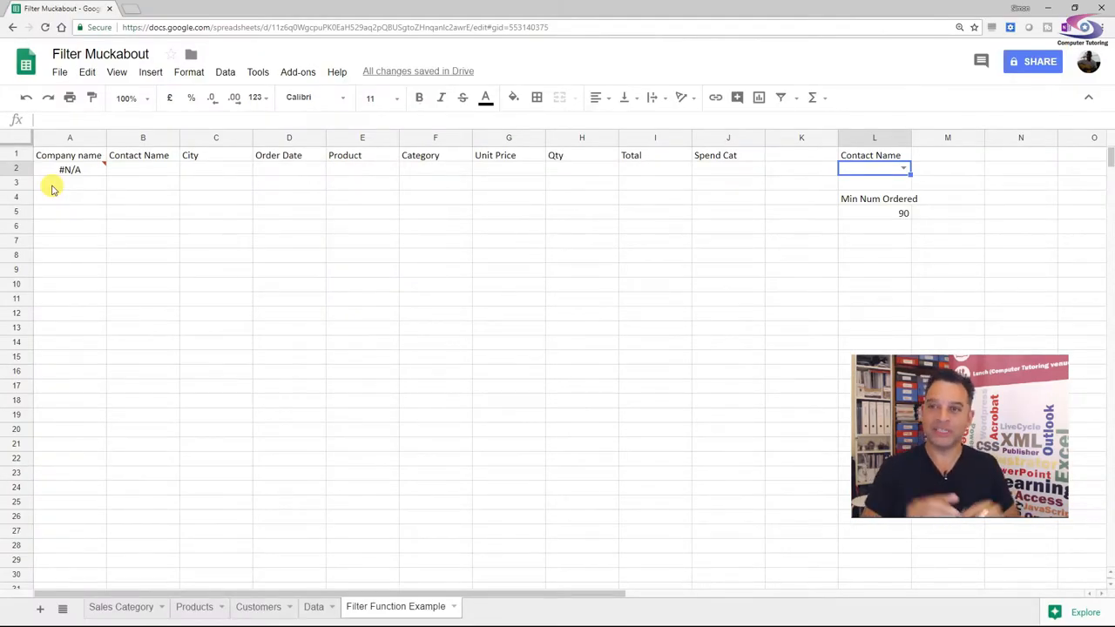
pyautogui.click(70, 168)
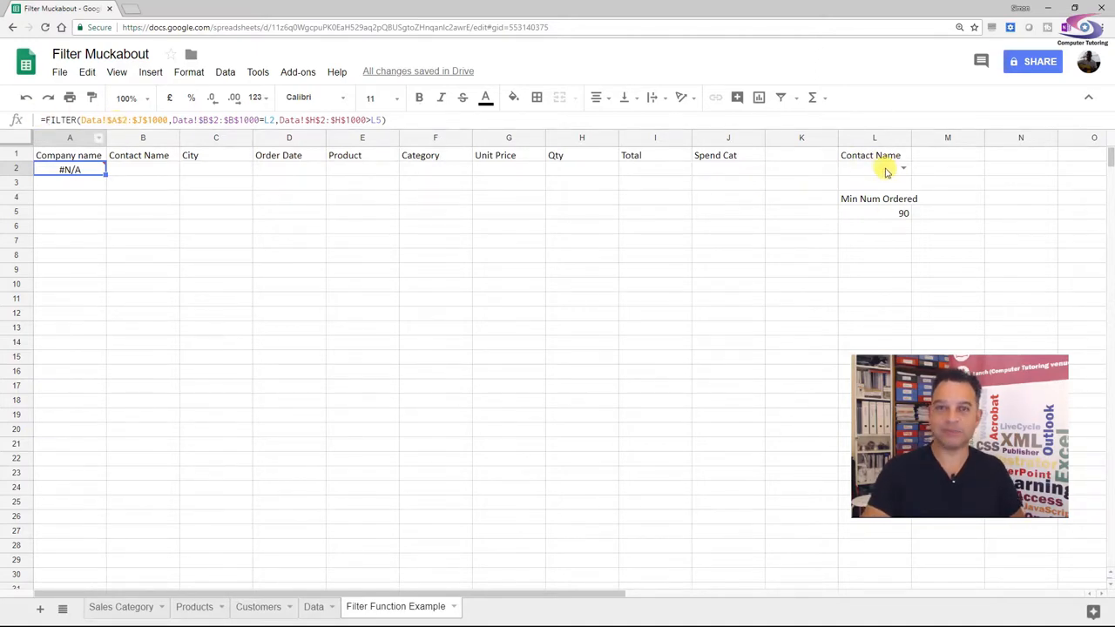
# - Wrap A2's FILTER in IF(NOT(ISBLANK(L2)),…) and start a QUERY fallback over Data columns A:J
pyautogui.doubleClick(70, 169)
pyautogui.write('IF(')
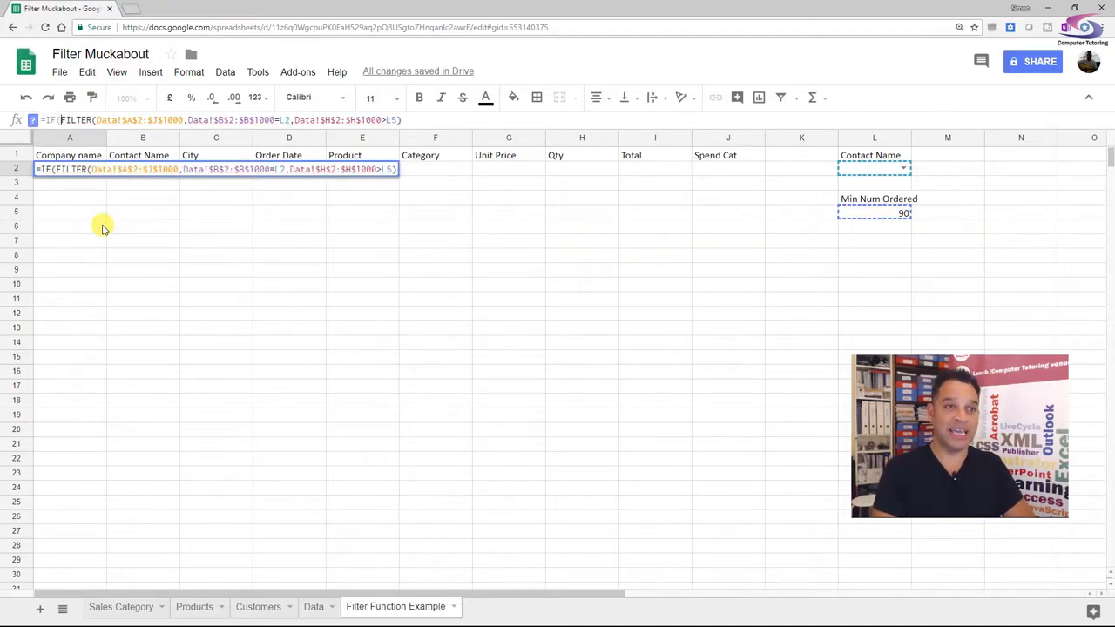
pyautogui.write('NOT(')
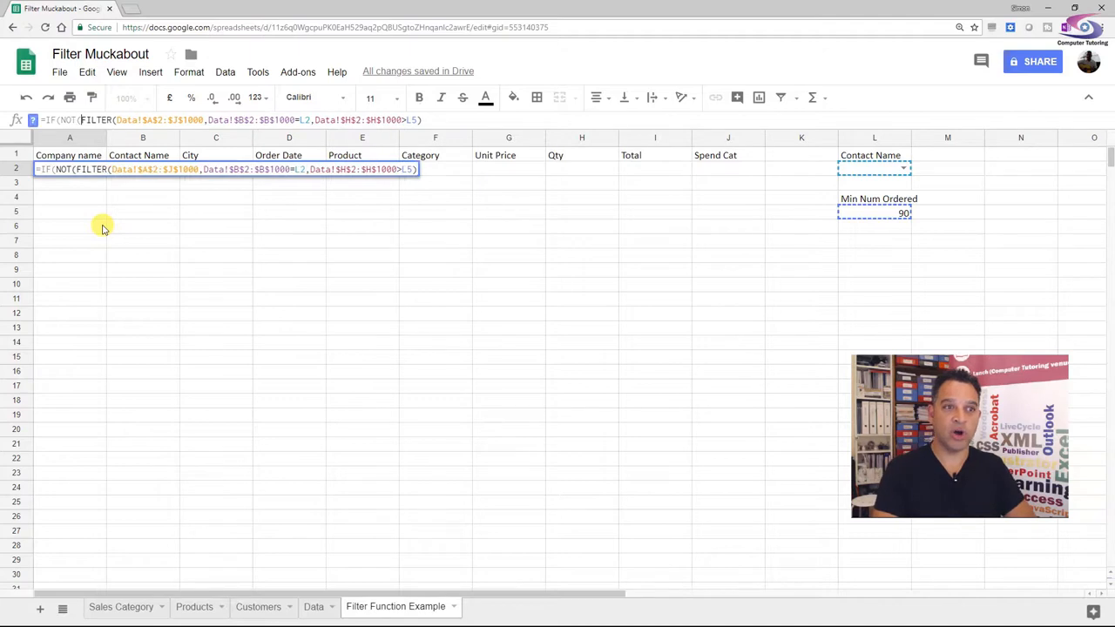
pyautogui.write('ISBLANK(L2)),')
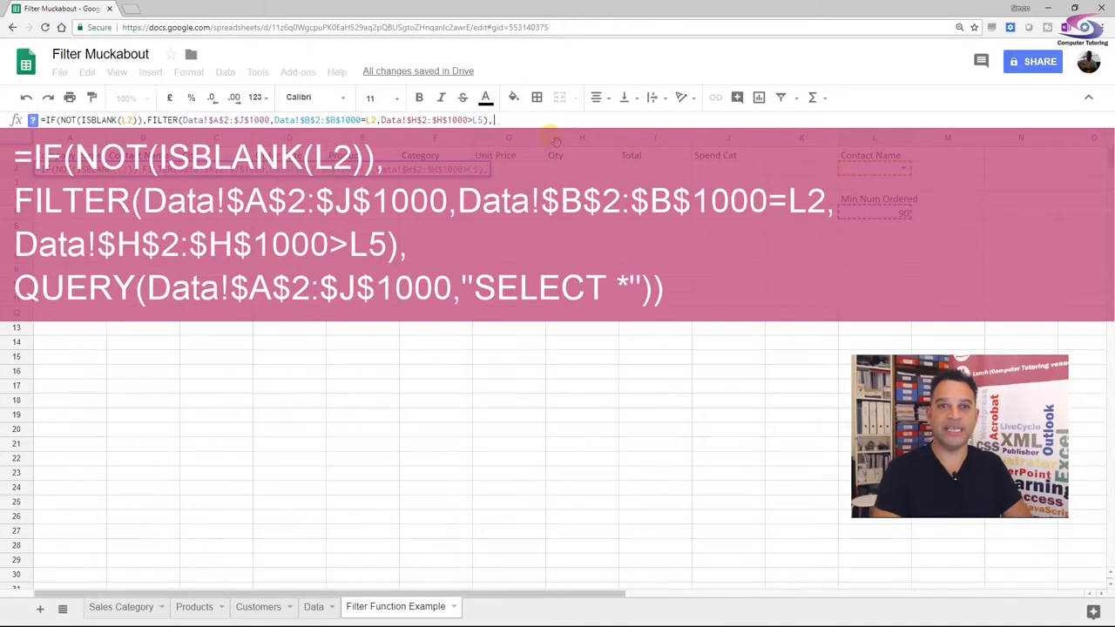
pyautogui.write('QUERY(')
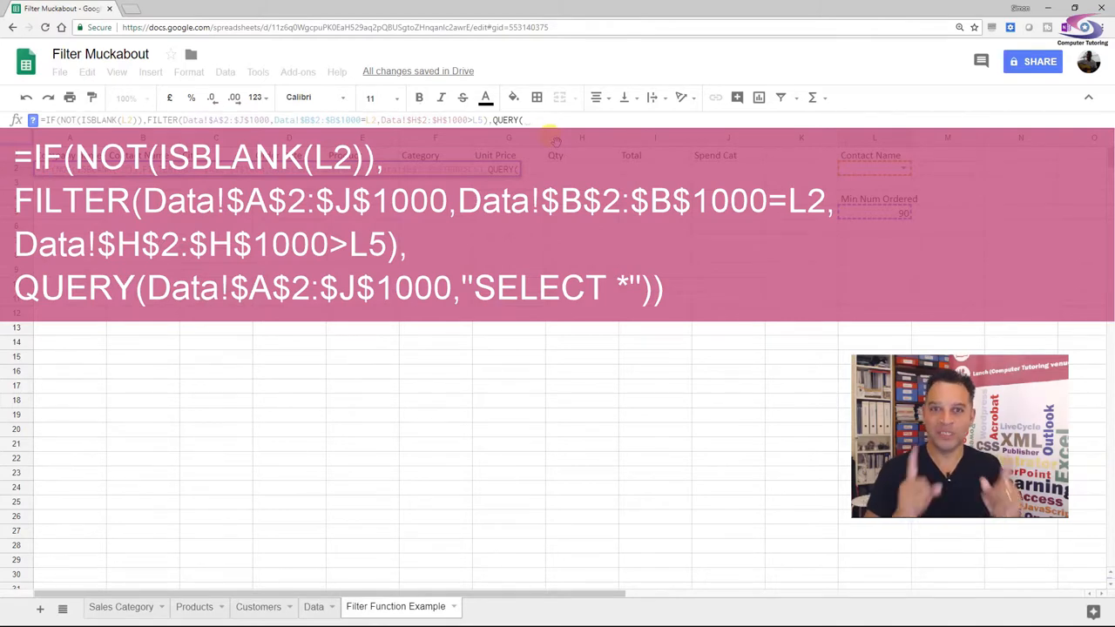
pyautogui.click(313, 607)
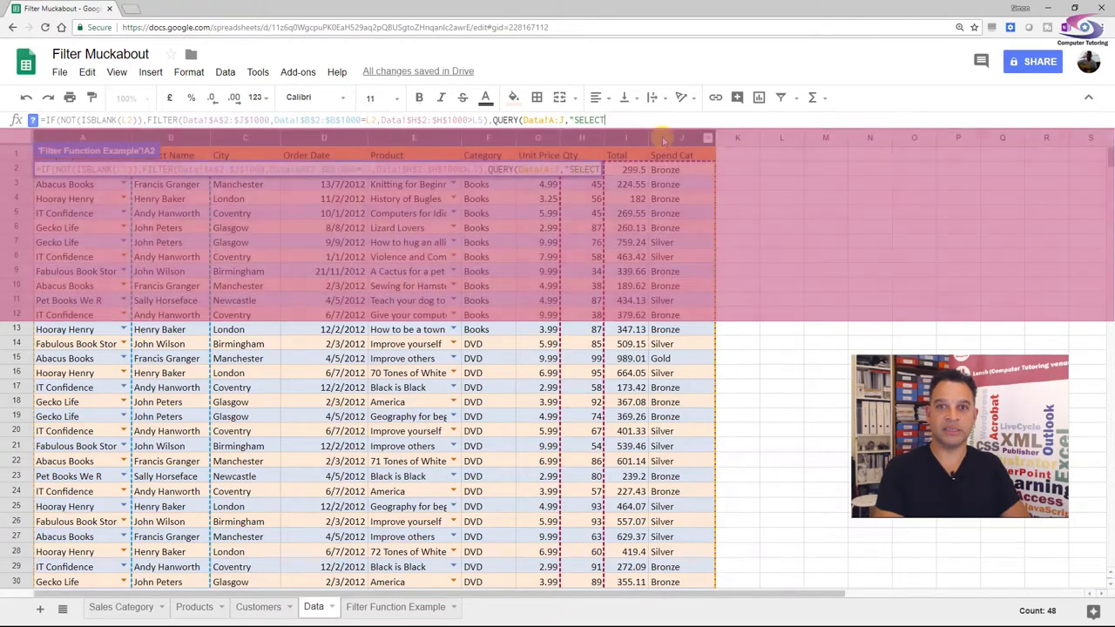
# - Complete the fallback as QUERY with "SELECT *" and change its range to Data!$A$2:$J$1000
pyautogui.write('*')
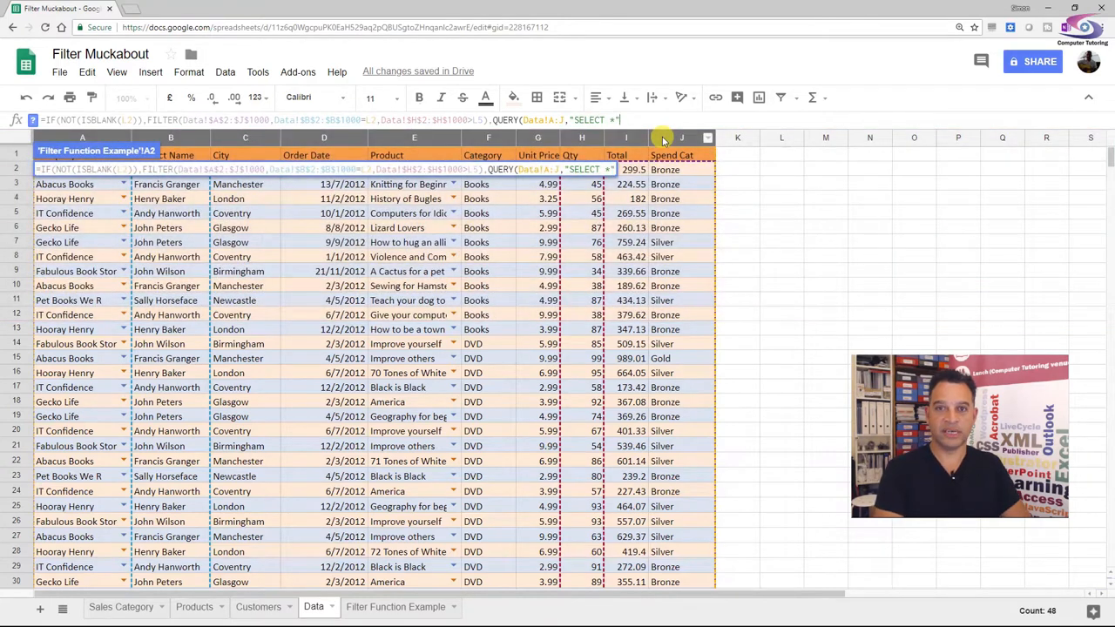
pyautogui.click(396, 606)
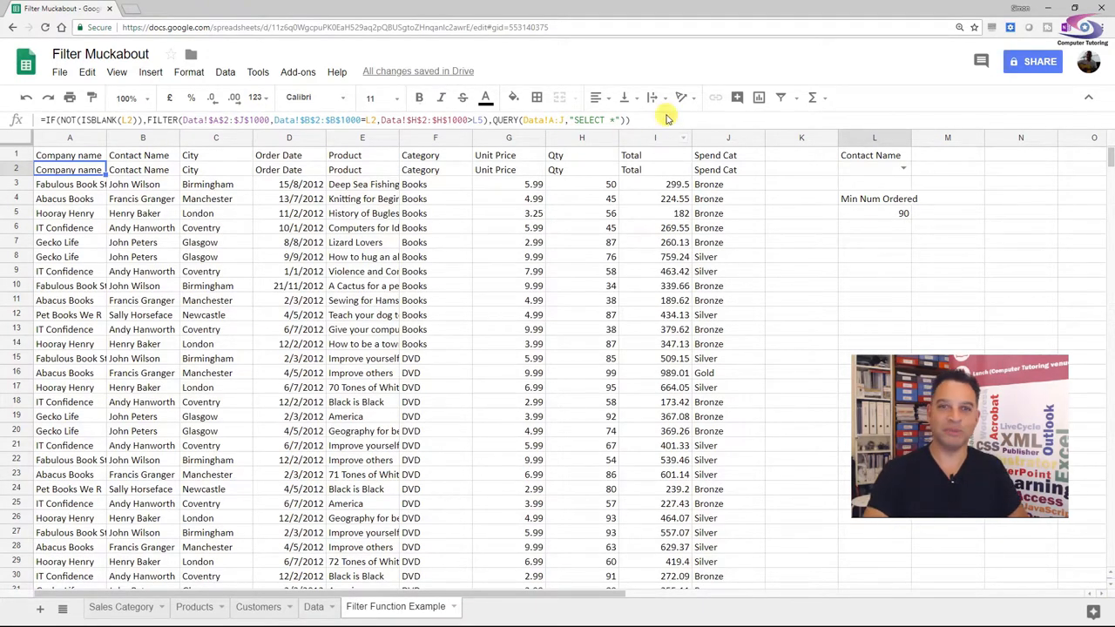
pyautogui.moveTo(172, 162)
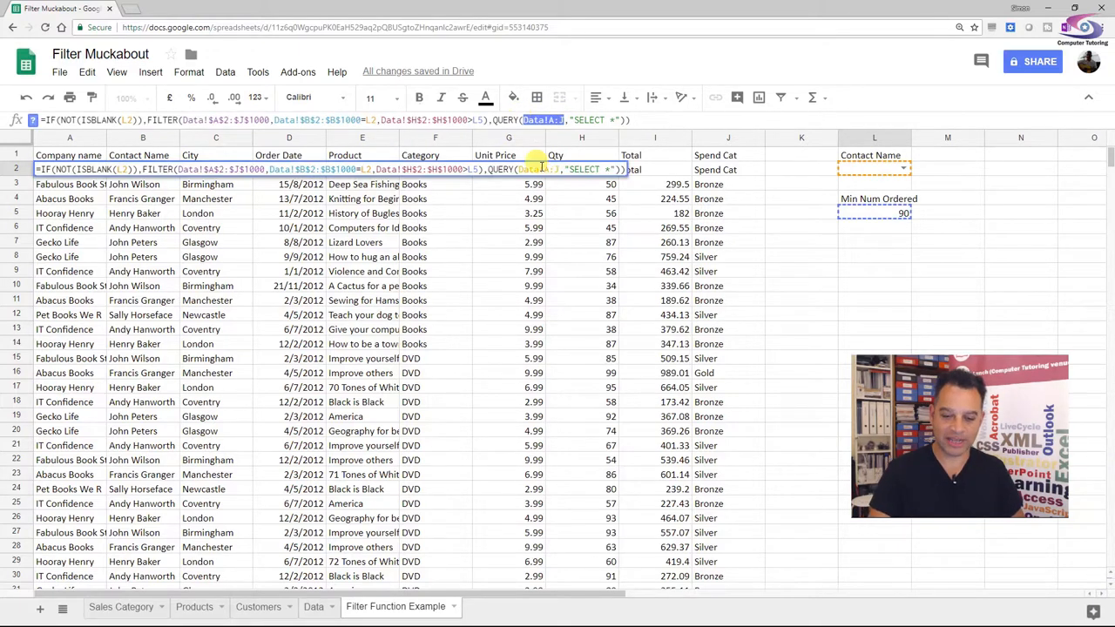
pyautogui.click(314, 607)
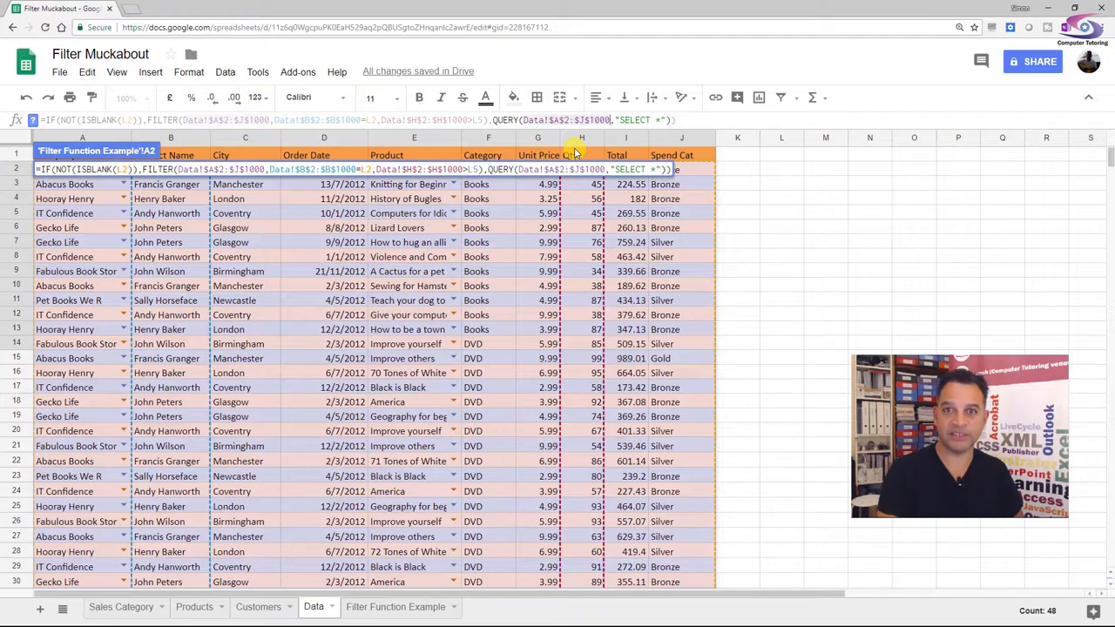
pyautogui.click(395, 607)
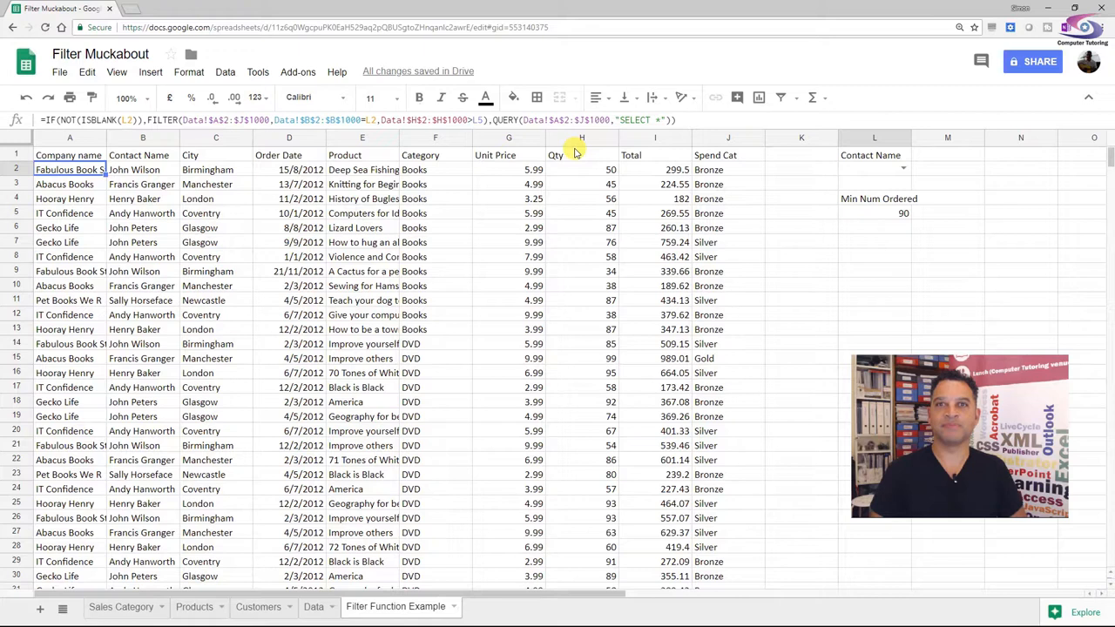
pyautogui.moveTo(190, 94)
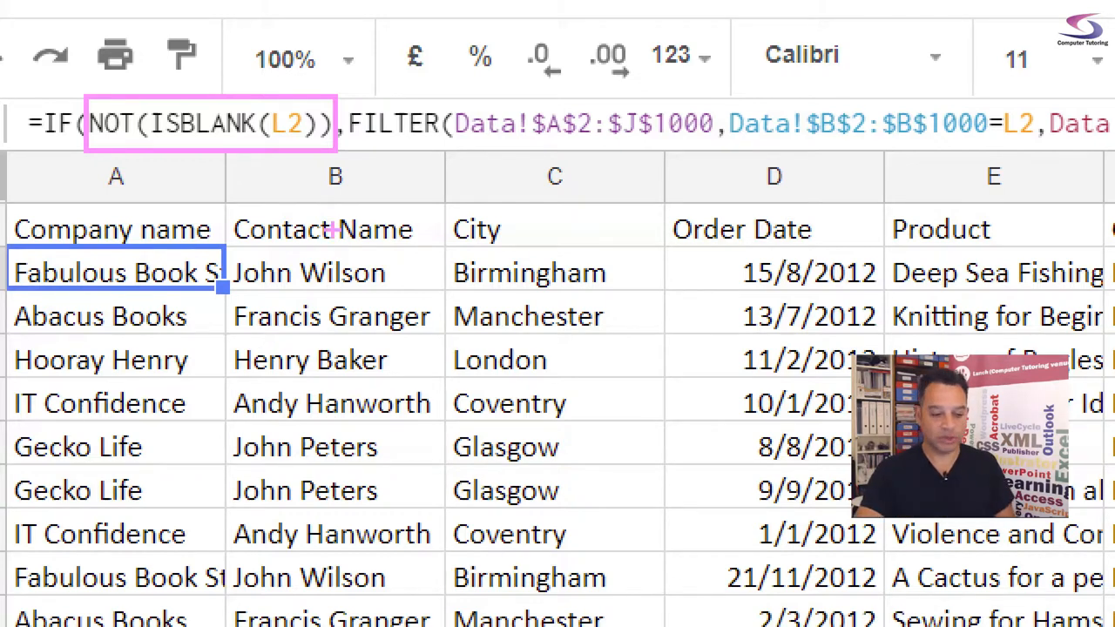
pyautogui.hscroll(3)
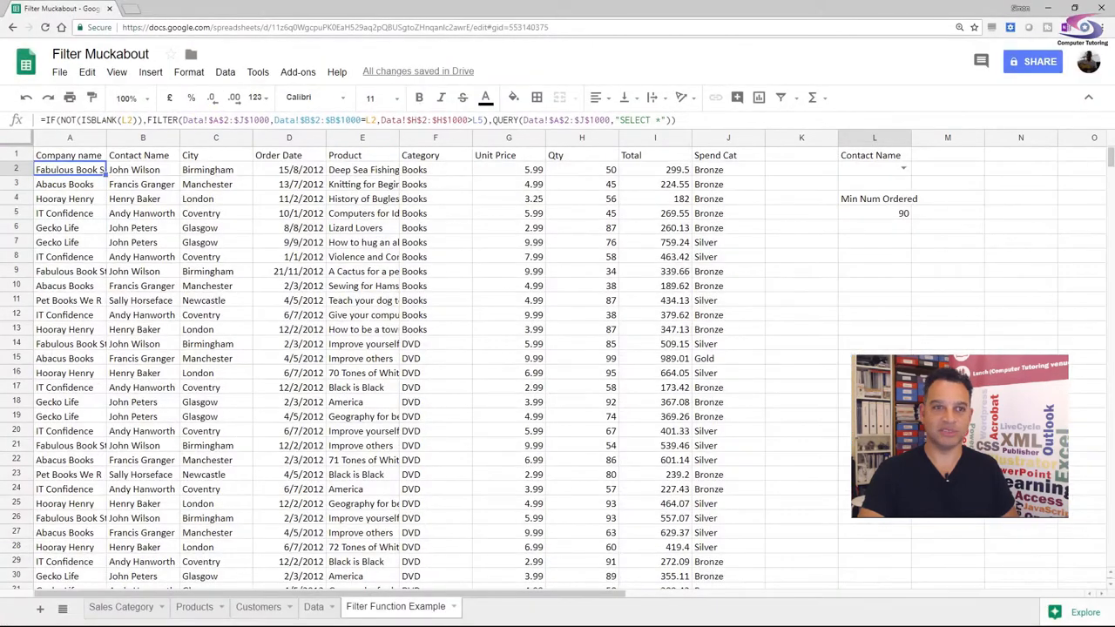
pyautogui.click(331, 27)
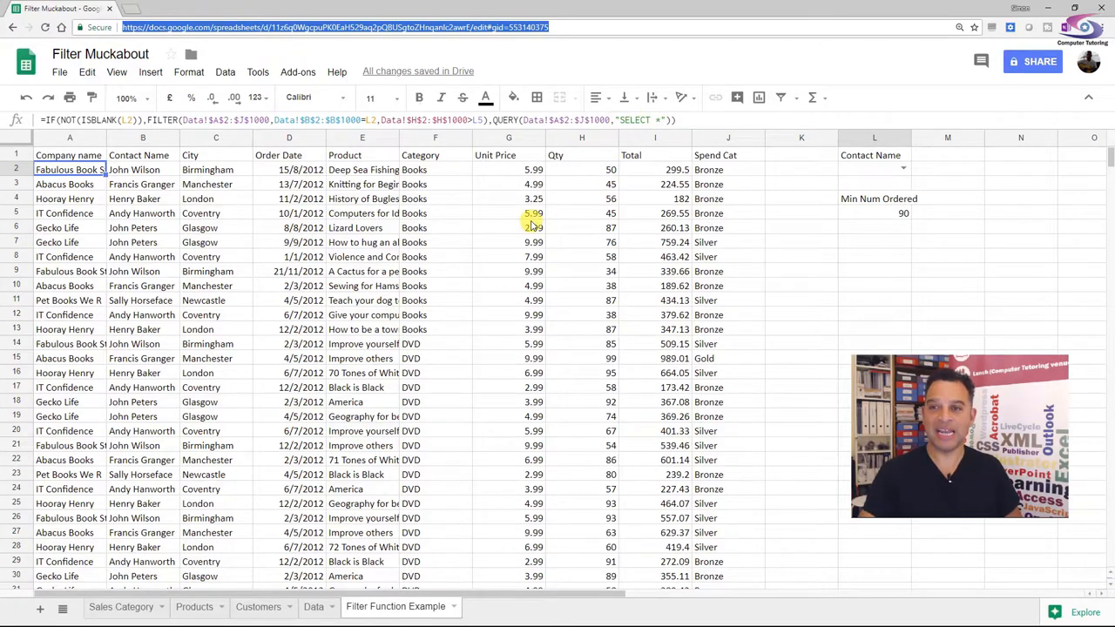
pyautogui.click(873, 169)
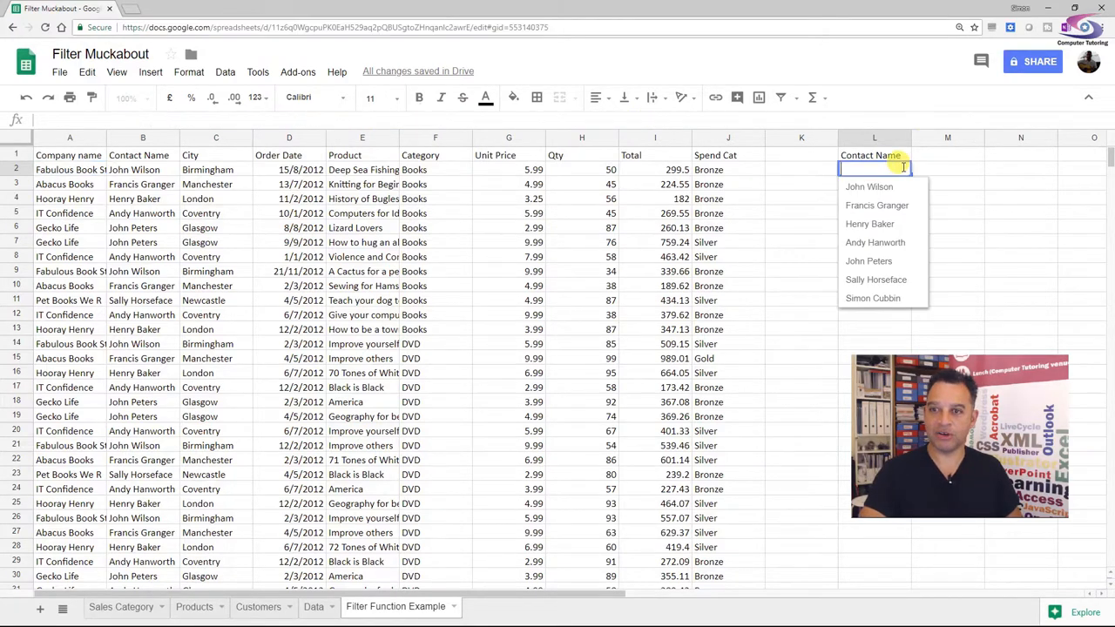
pyautogui.click(869, 224)
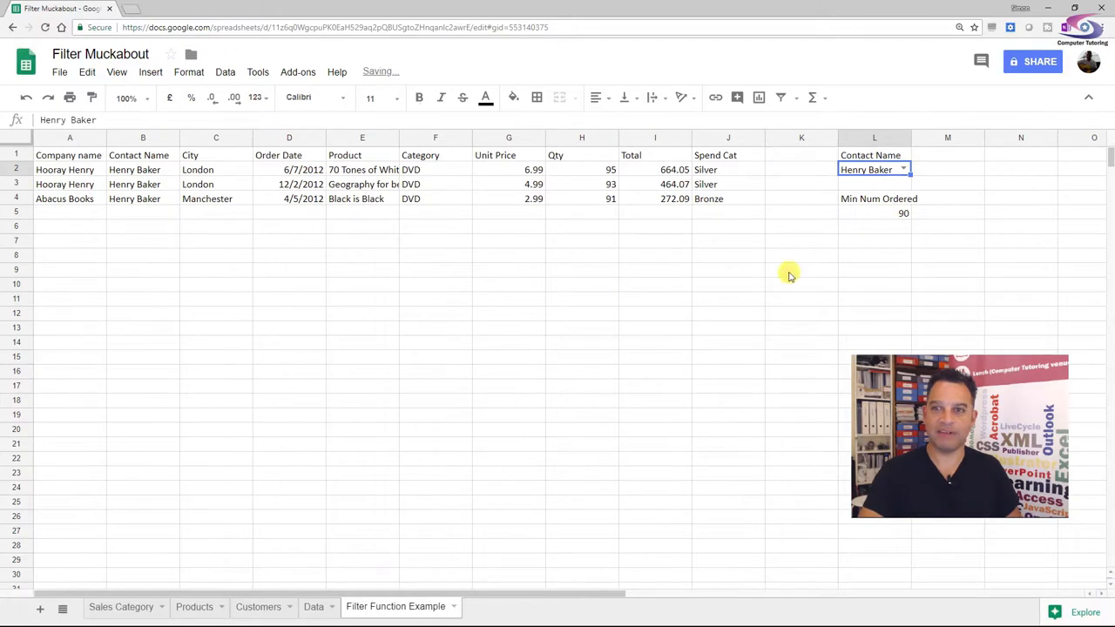
pyautogui.click(875, 212)
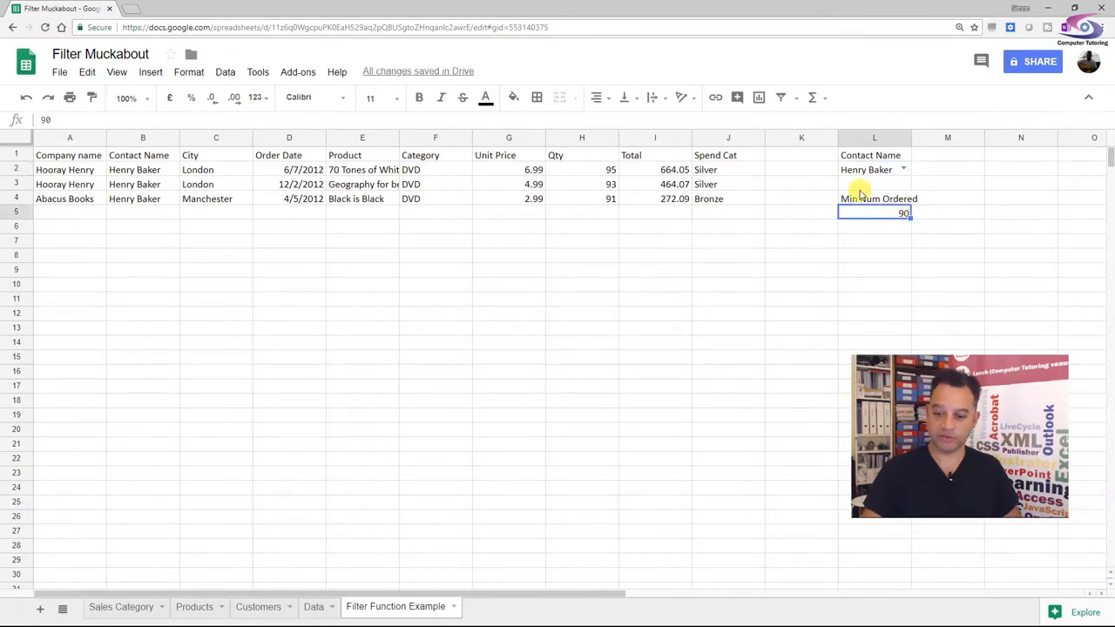